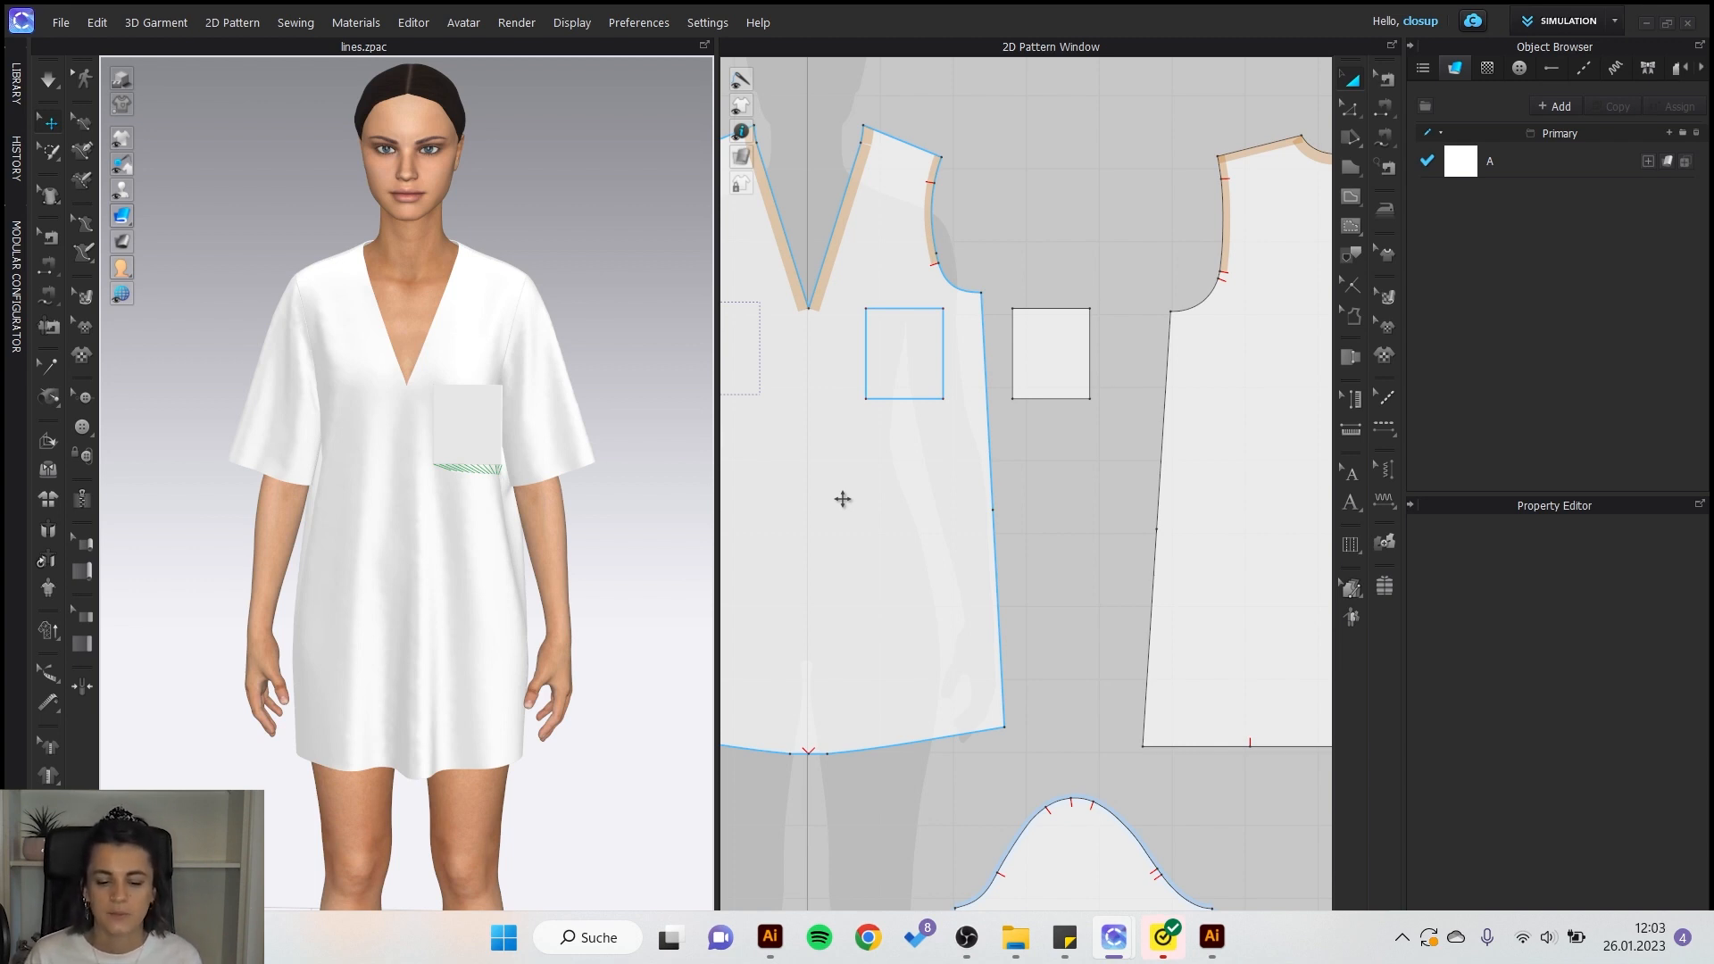
Check the pocket placement and seams, then trace the left chest baseline square into an internal line.
left_click(904, 352)
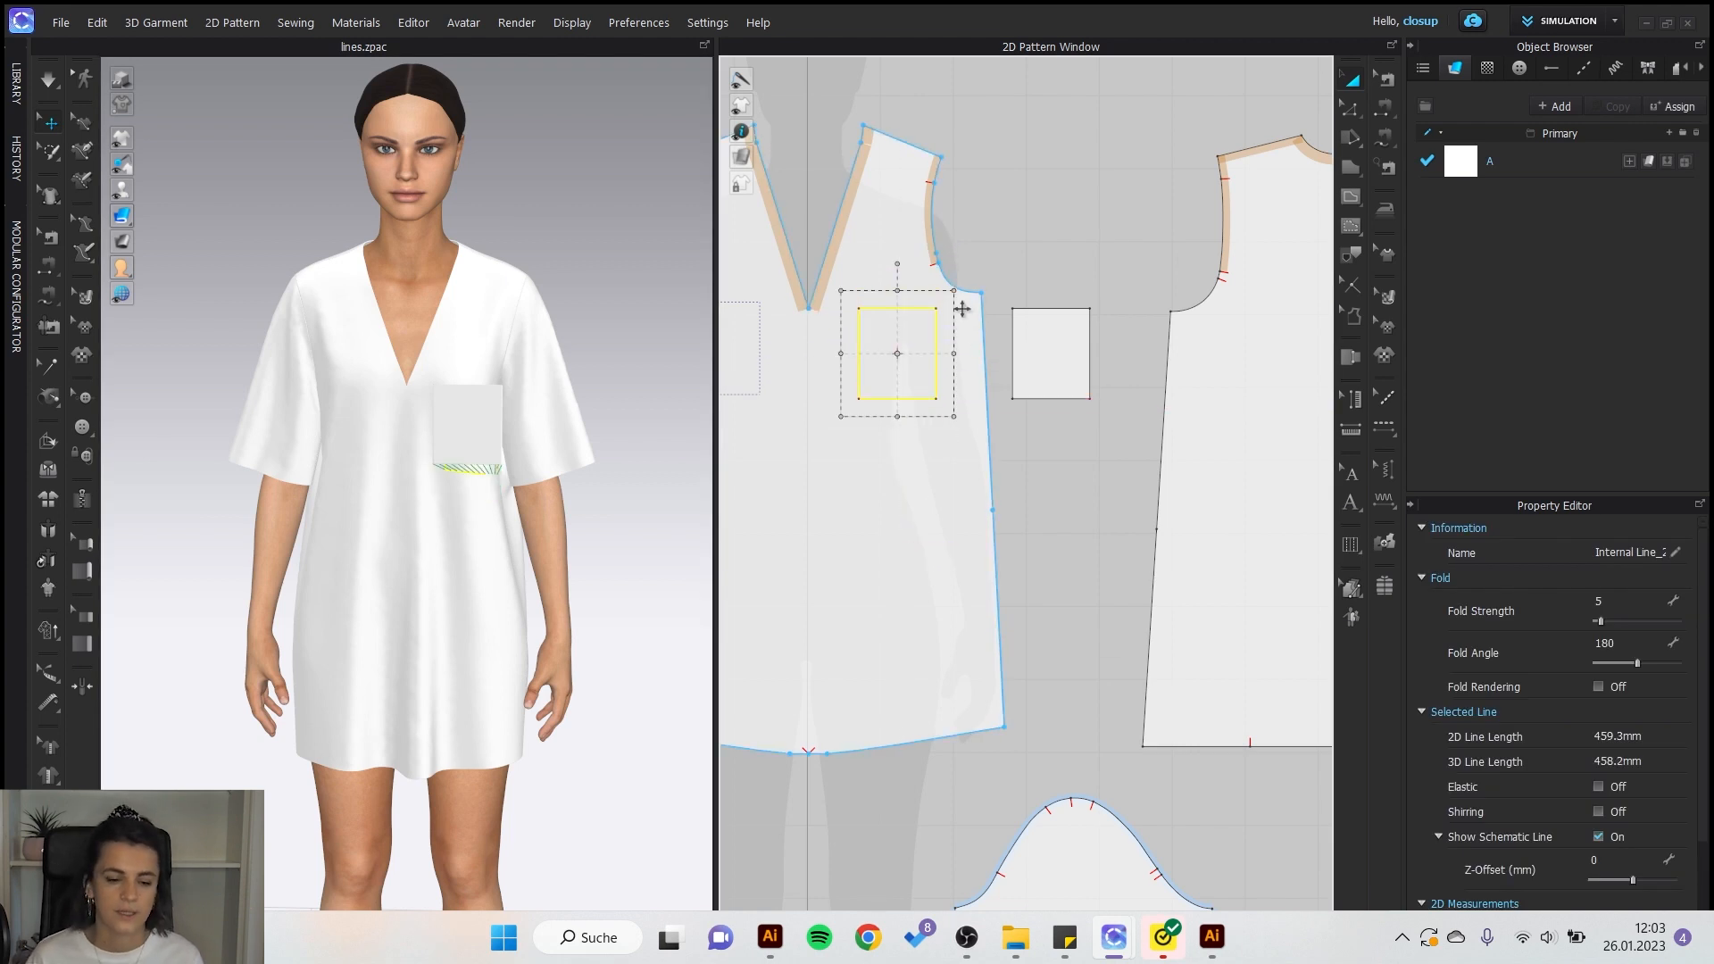
left_click(1050, 353)
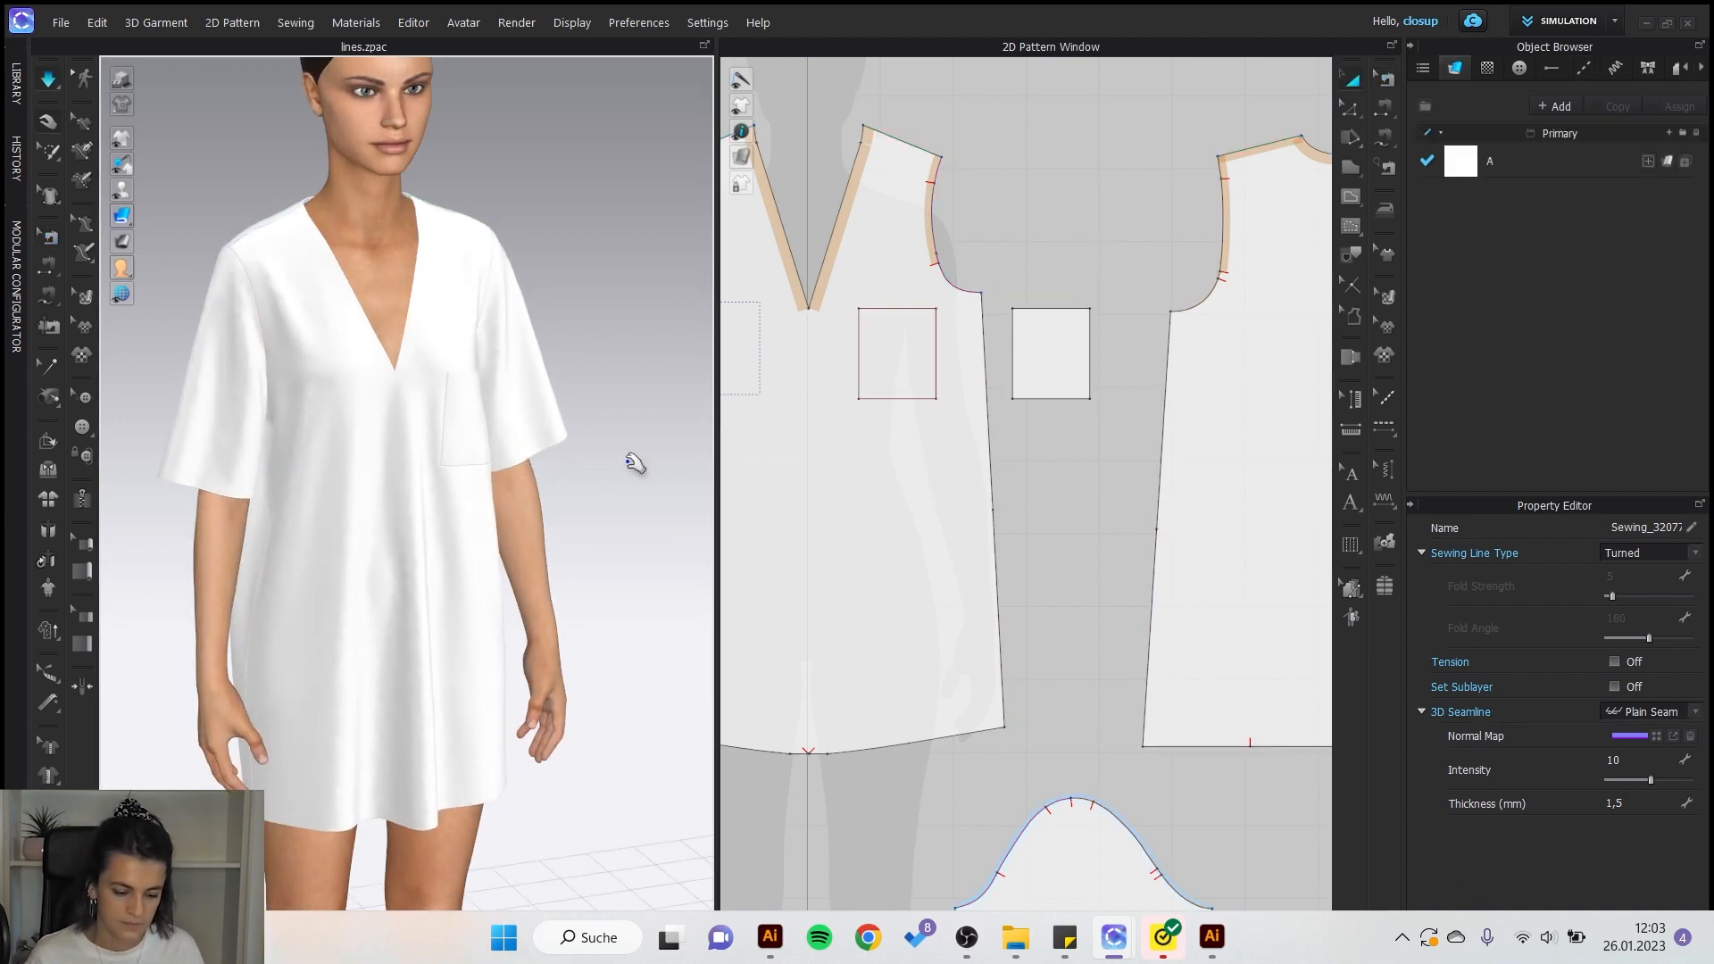
left_click(1385, 78)
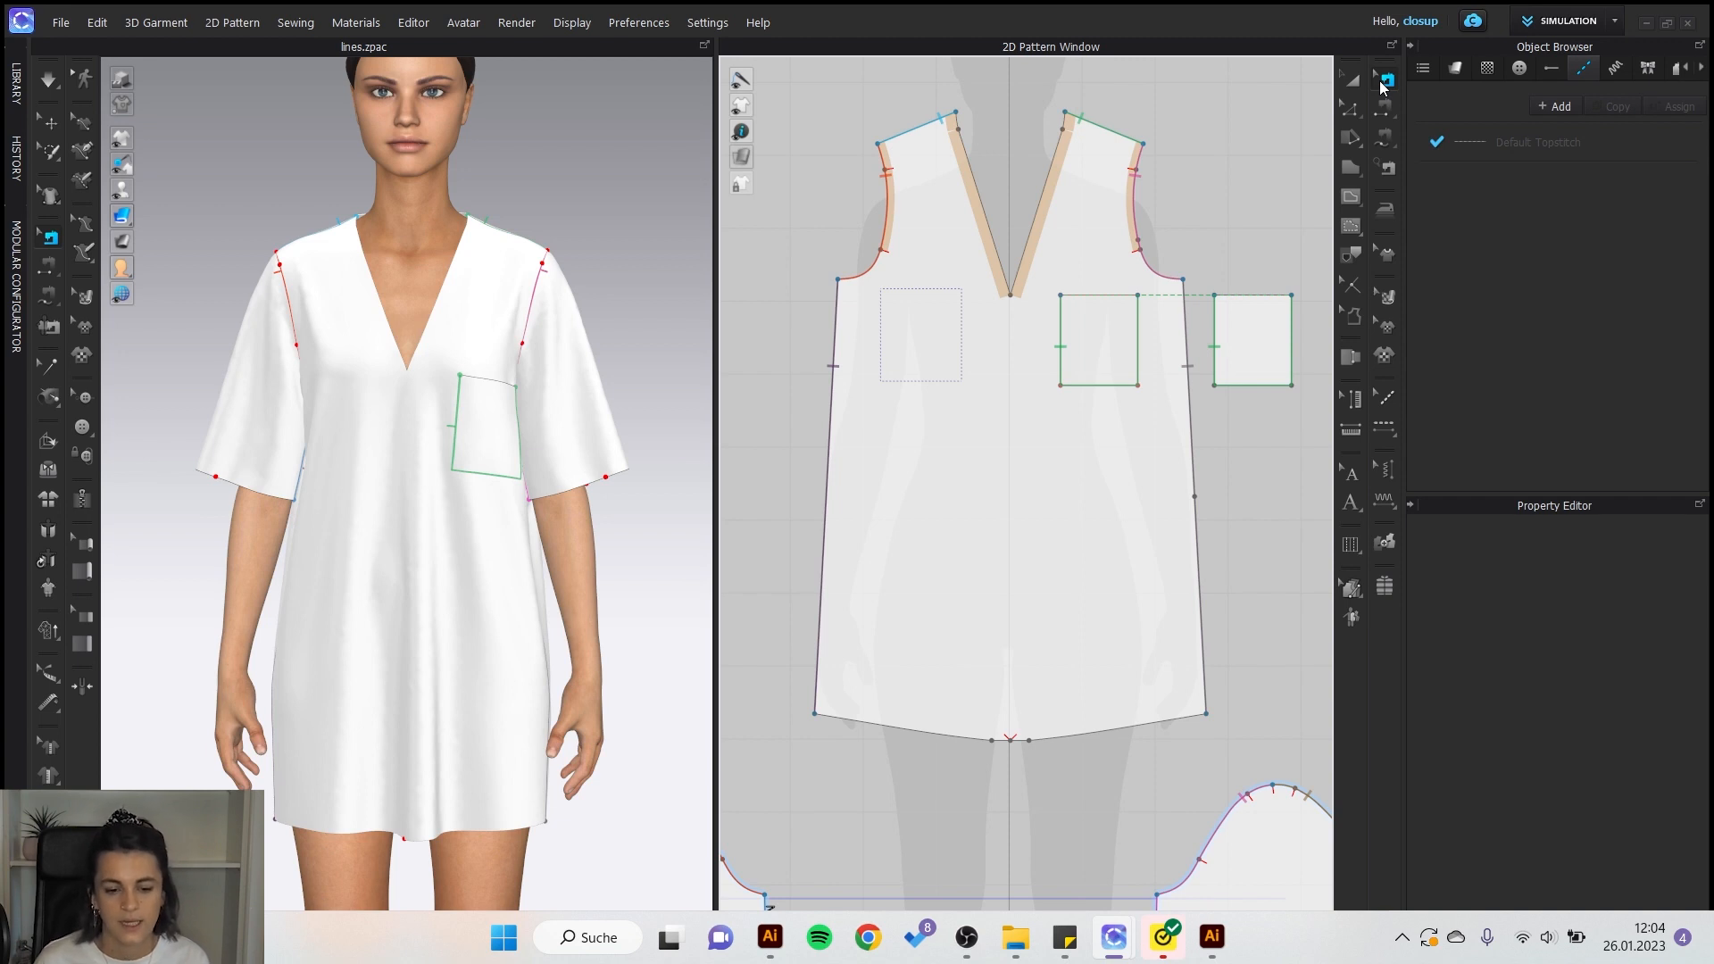
mouse_move(1385, 77)
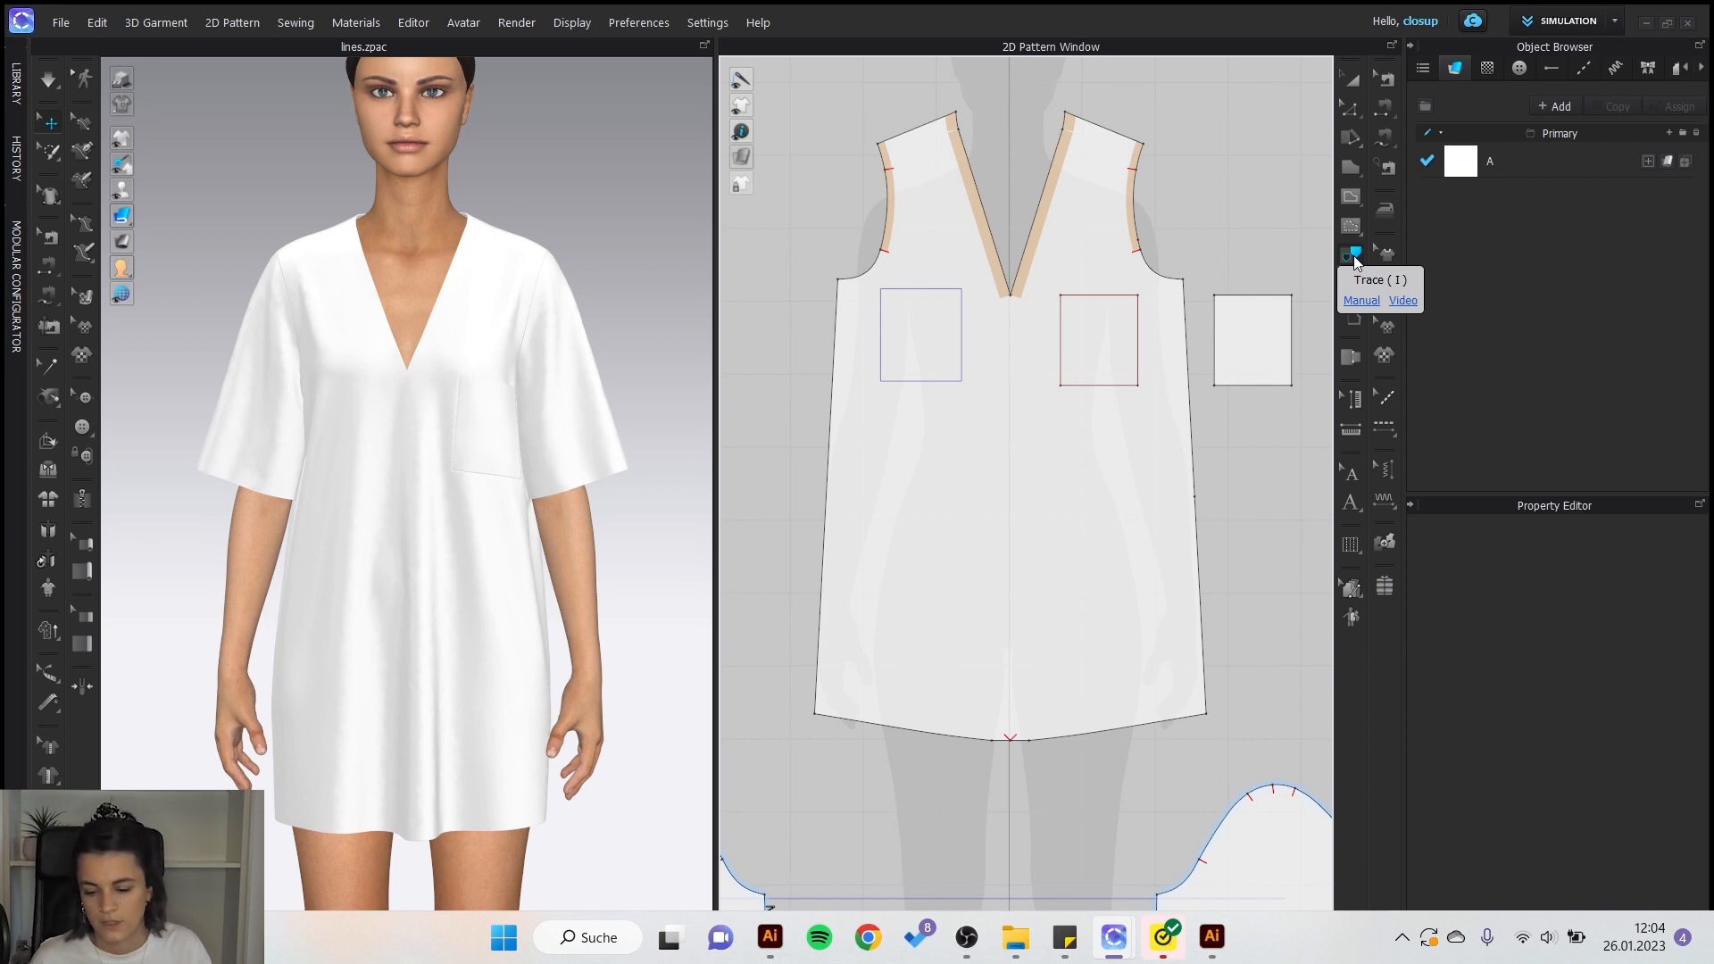
mouse_move(1350, 283)
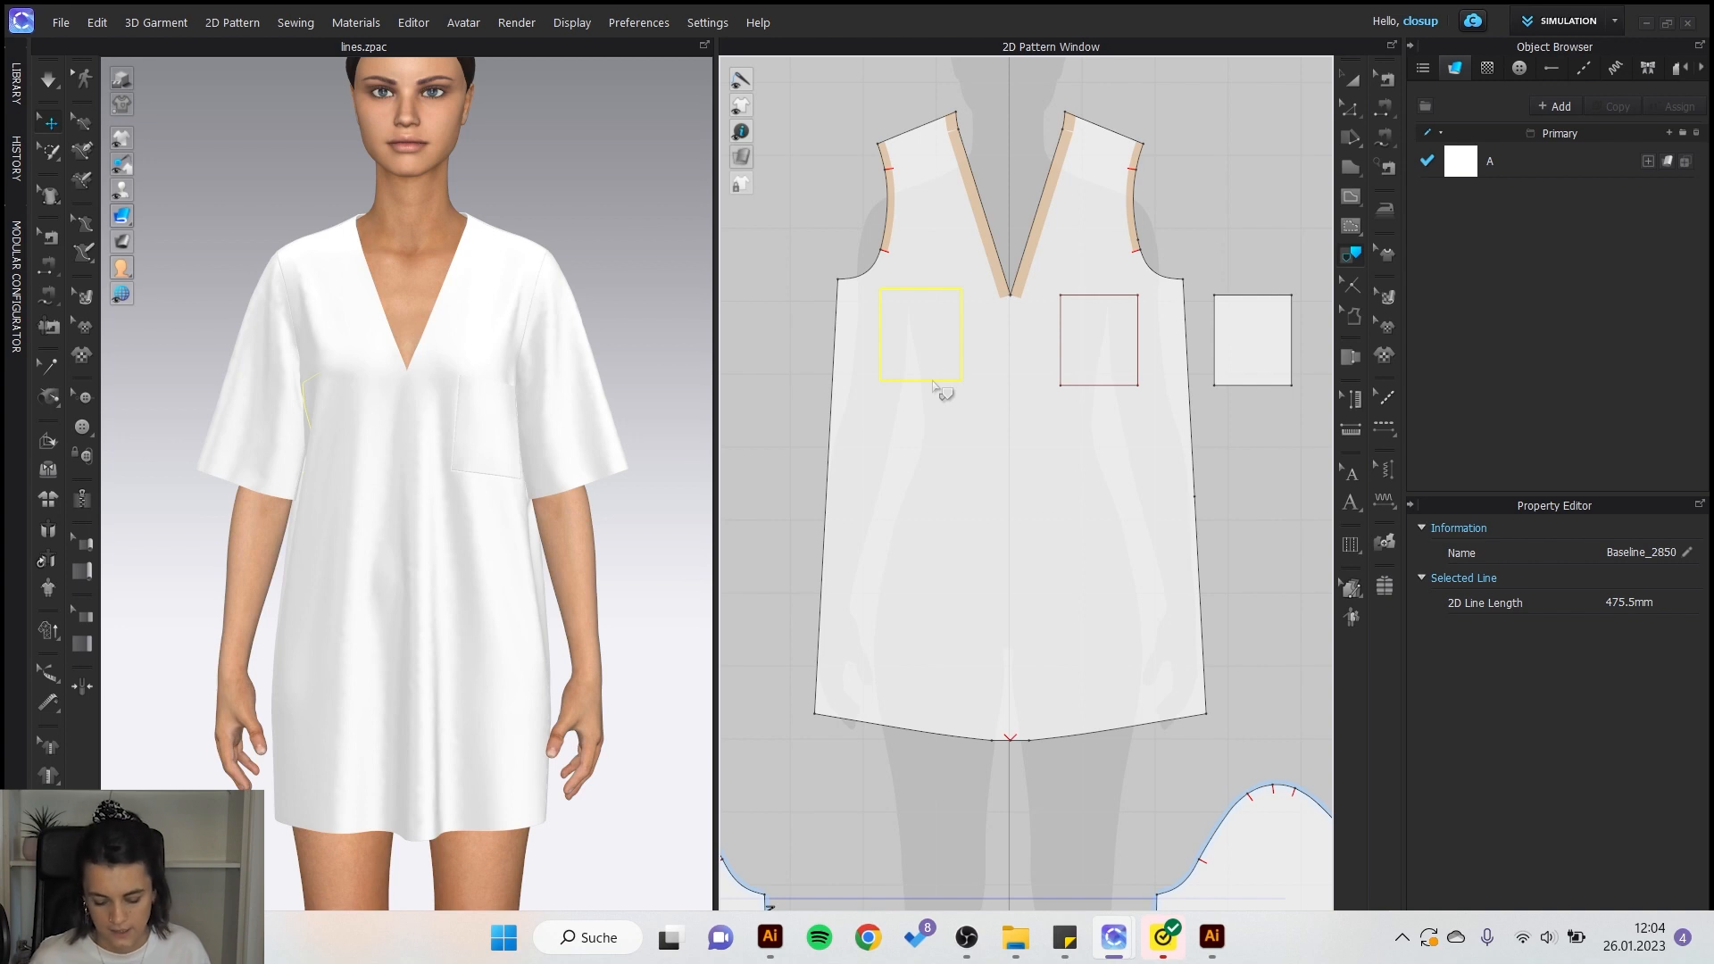
left_click(921, 333)
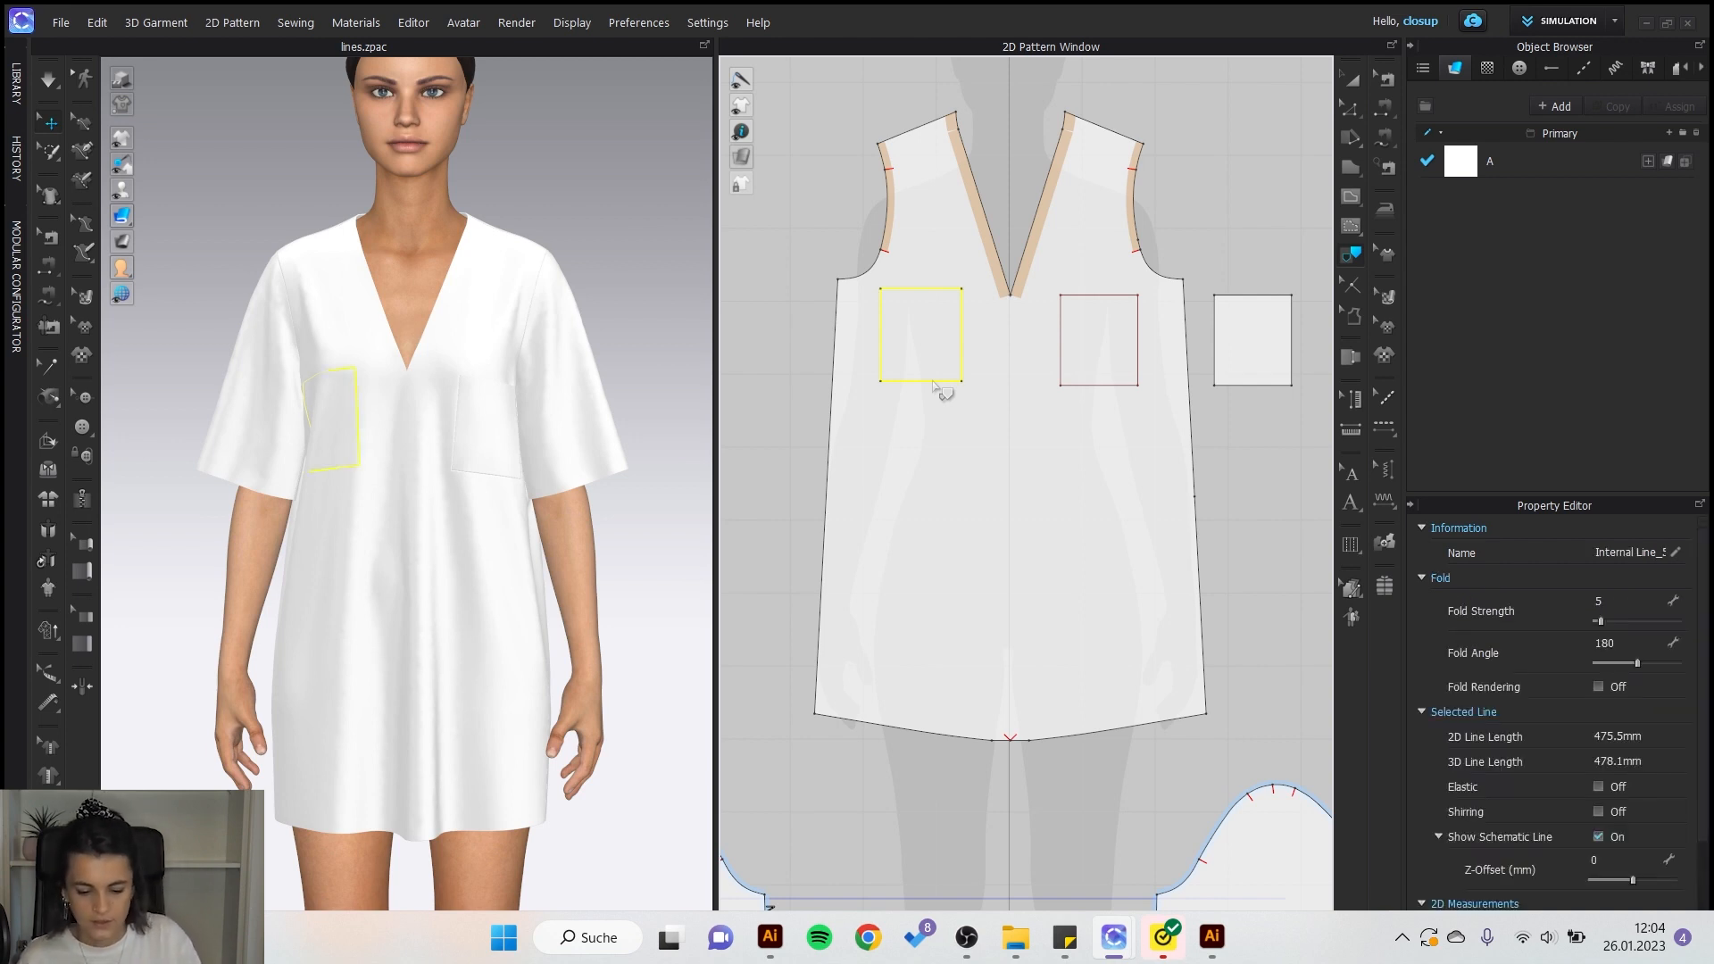
mouse_move(1004, 173)
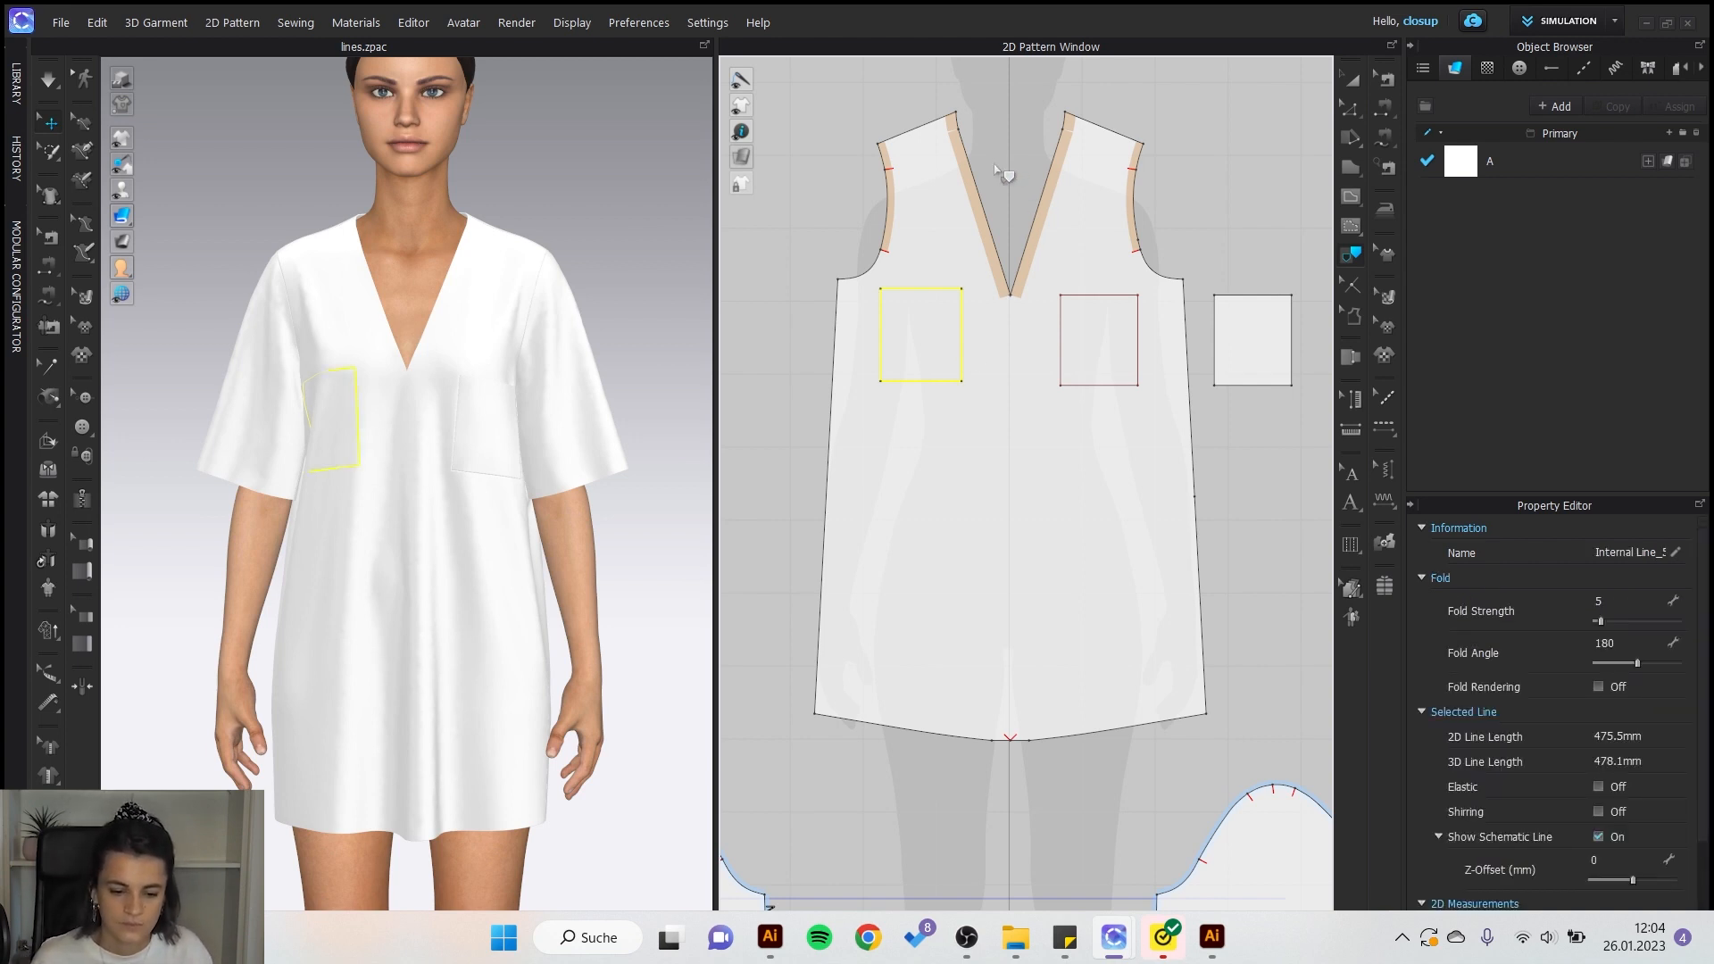
left_click(969, 301)
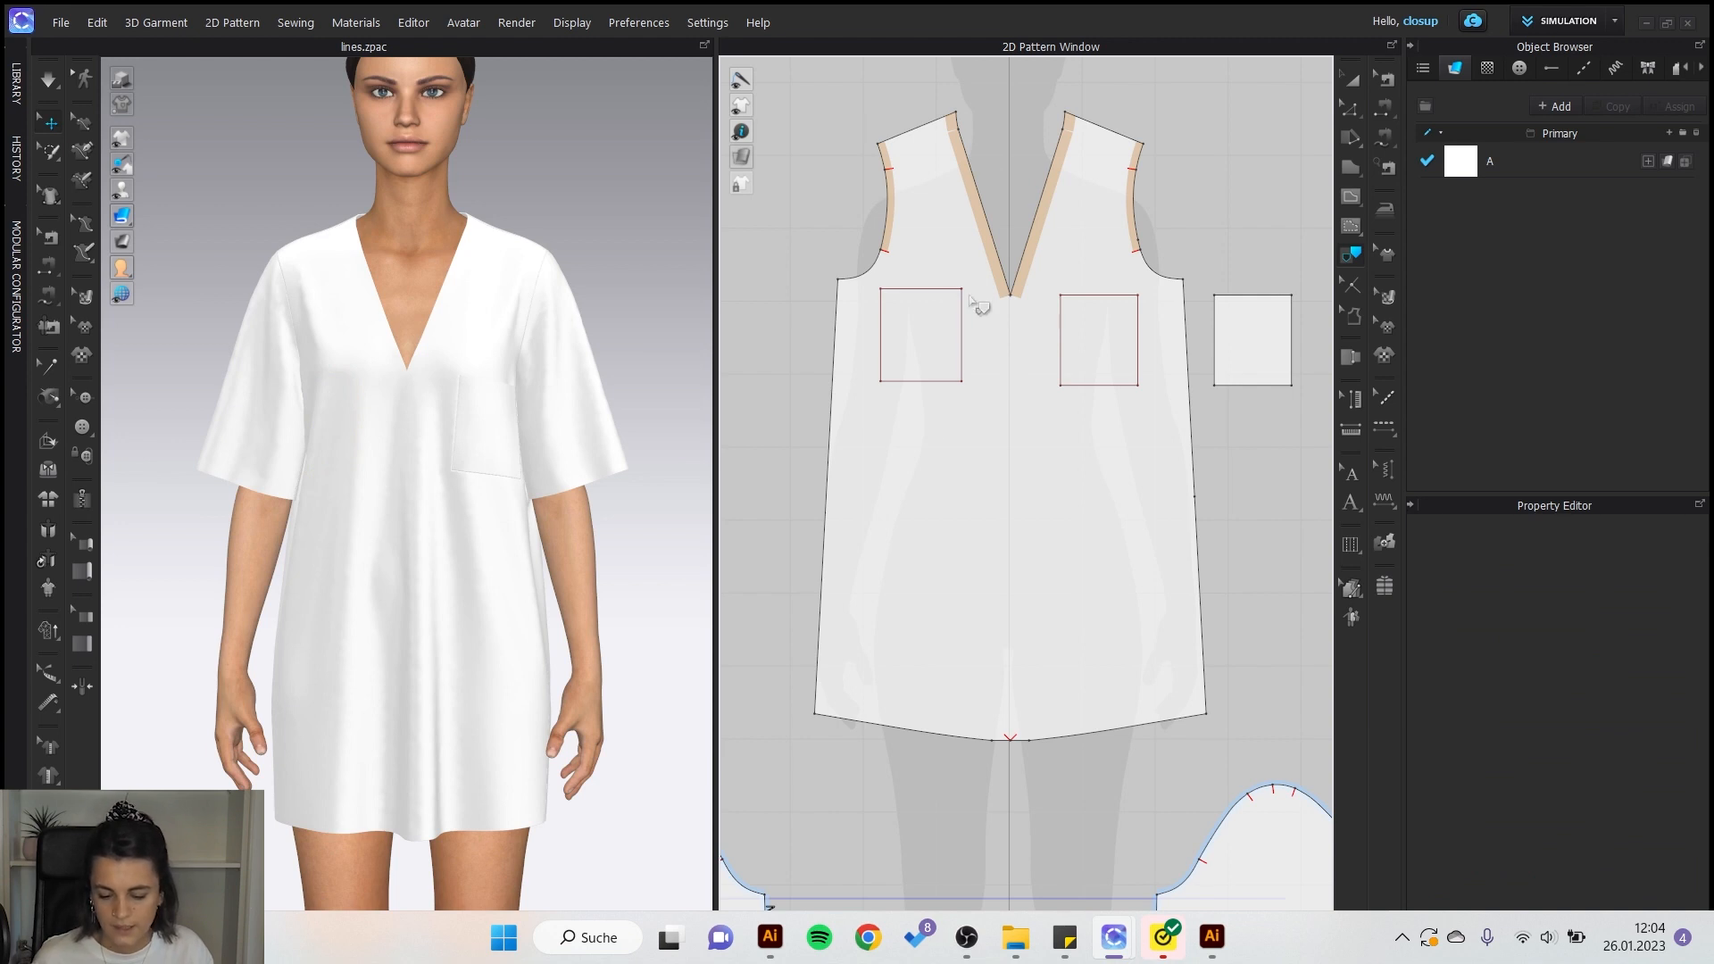
mouse_move(905, 352)
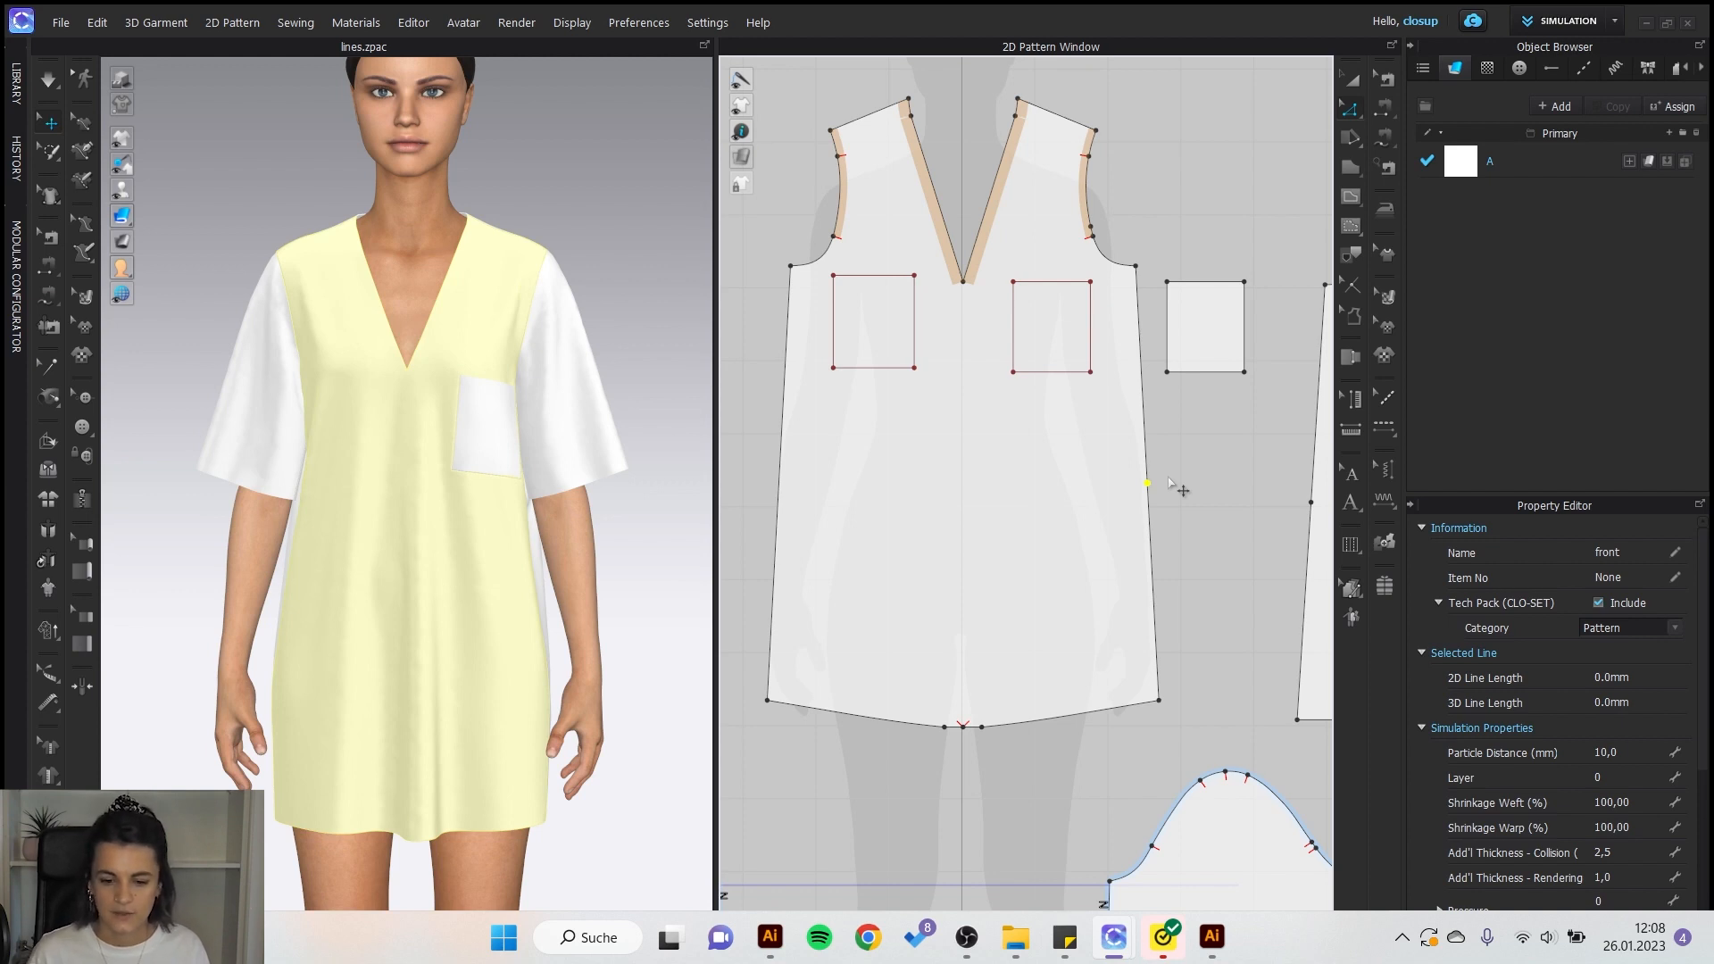
mouse_move(1164, 494)
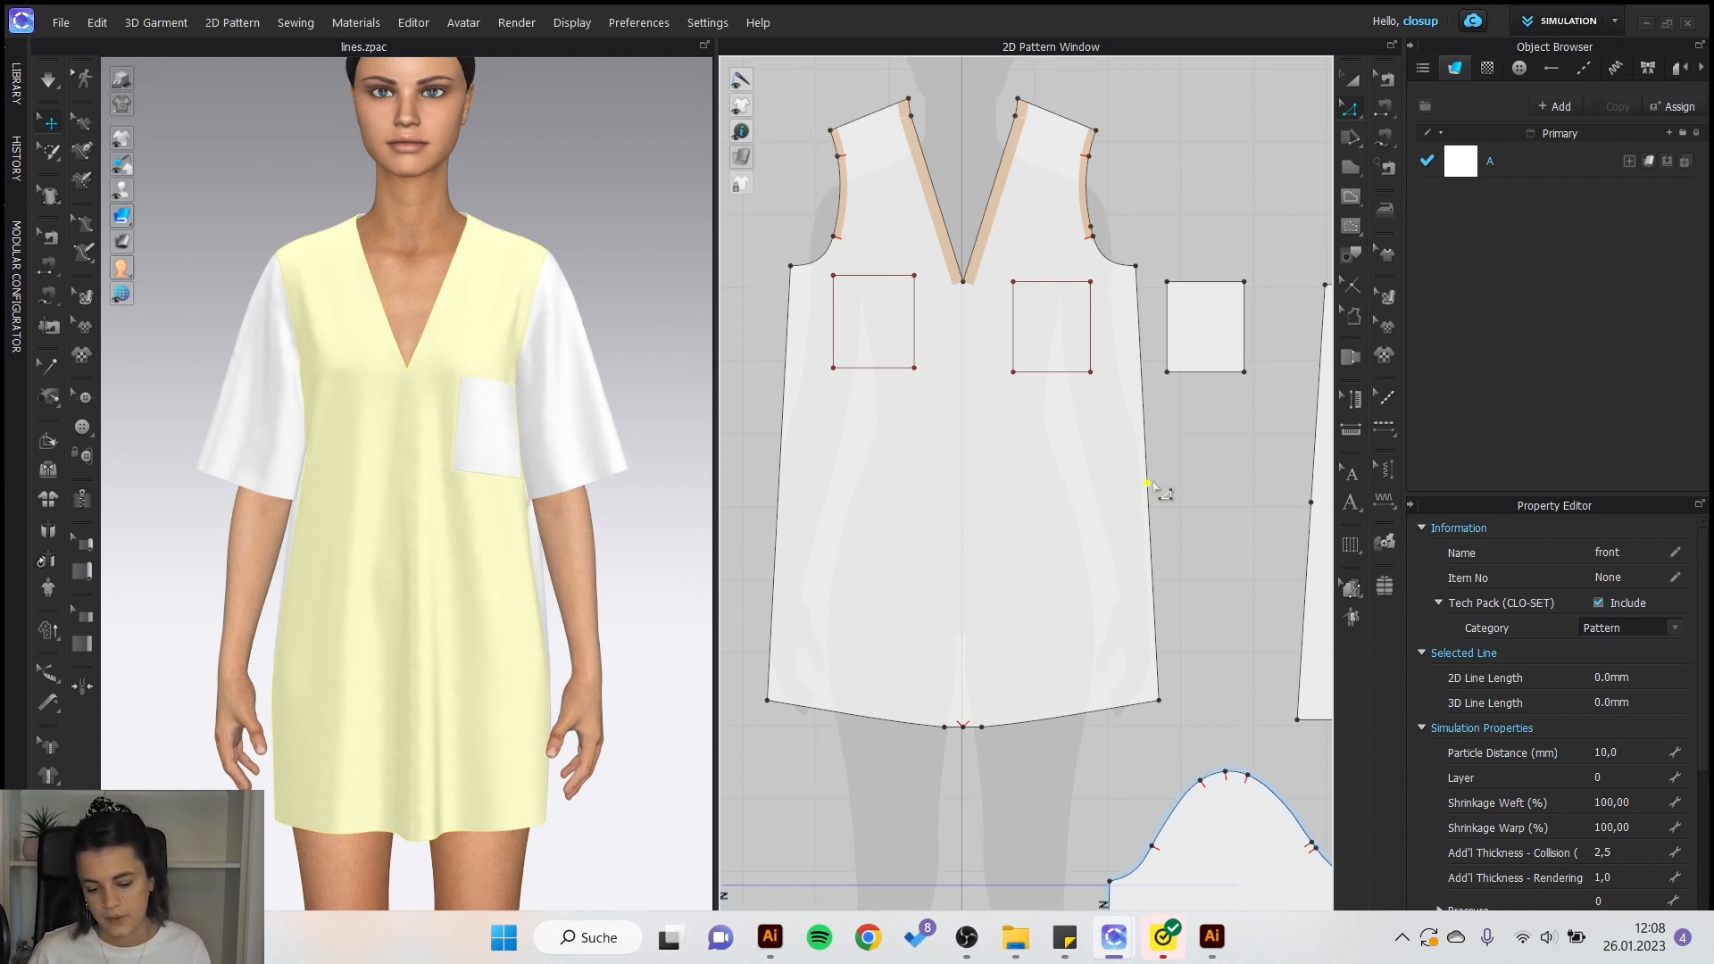
Move the front's right side seam point 27 mm outward on the X-axis.
left_click(410, 522)
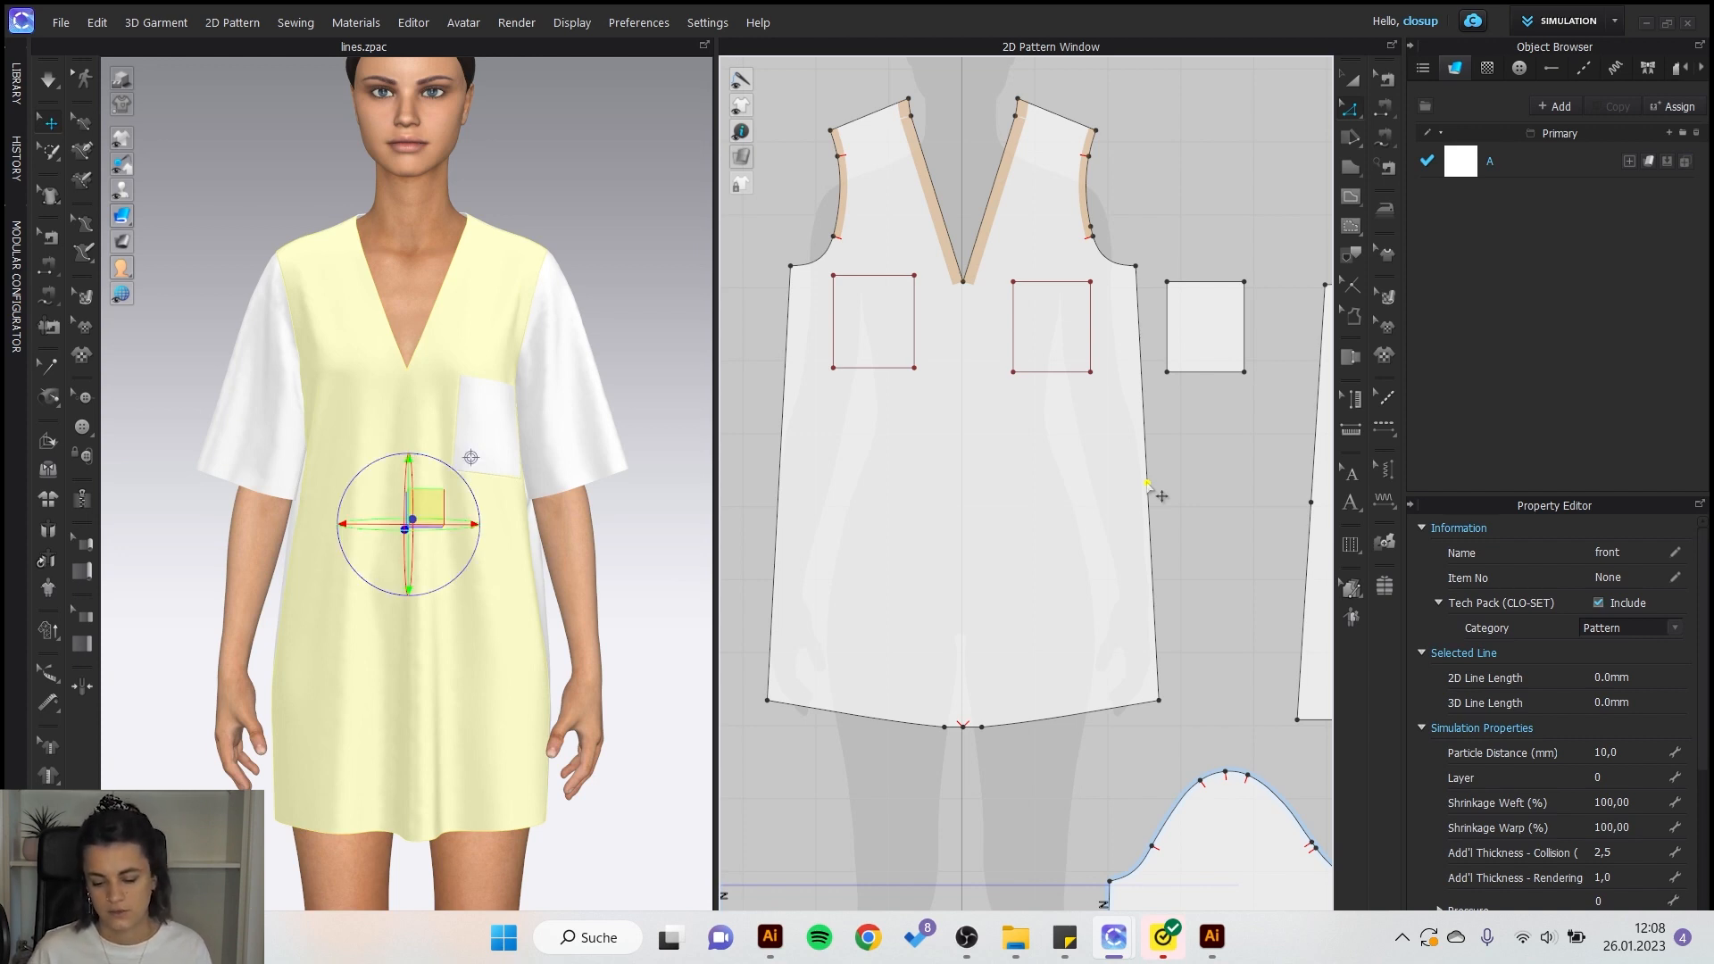
left_click(1146, 492)
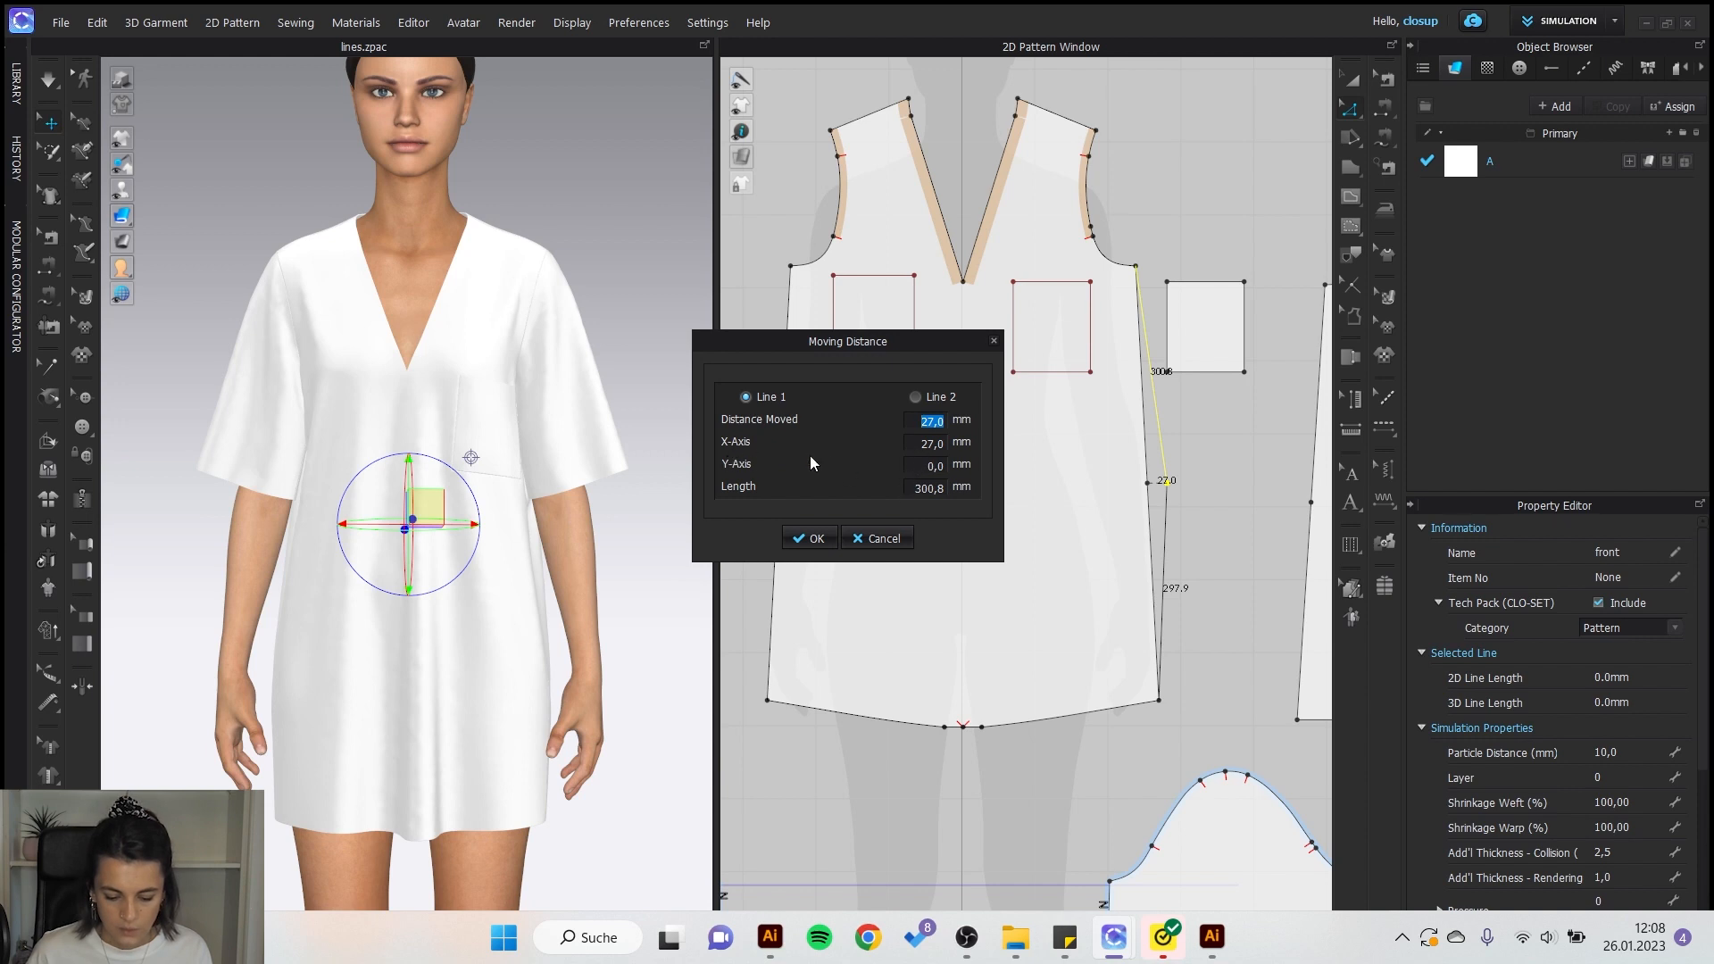
mouse_move(814, 528)
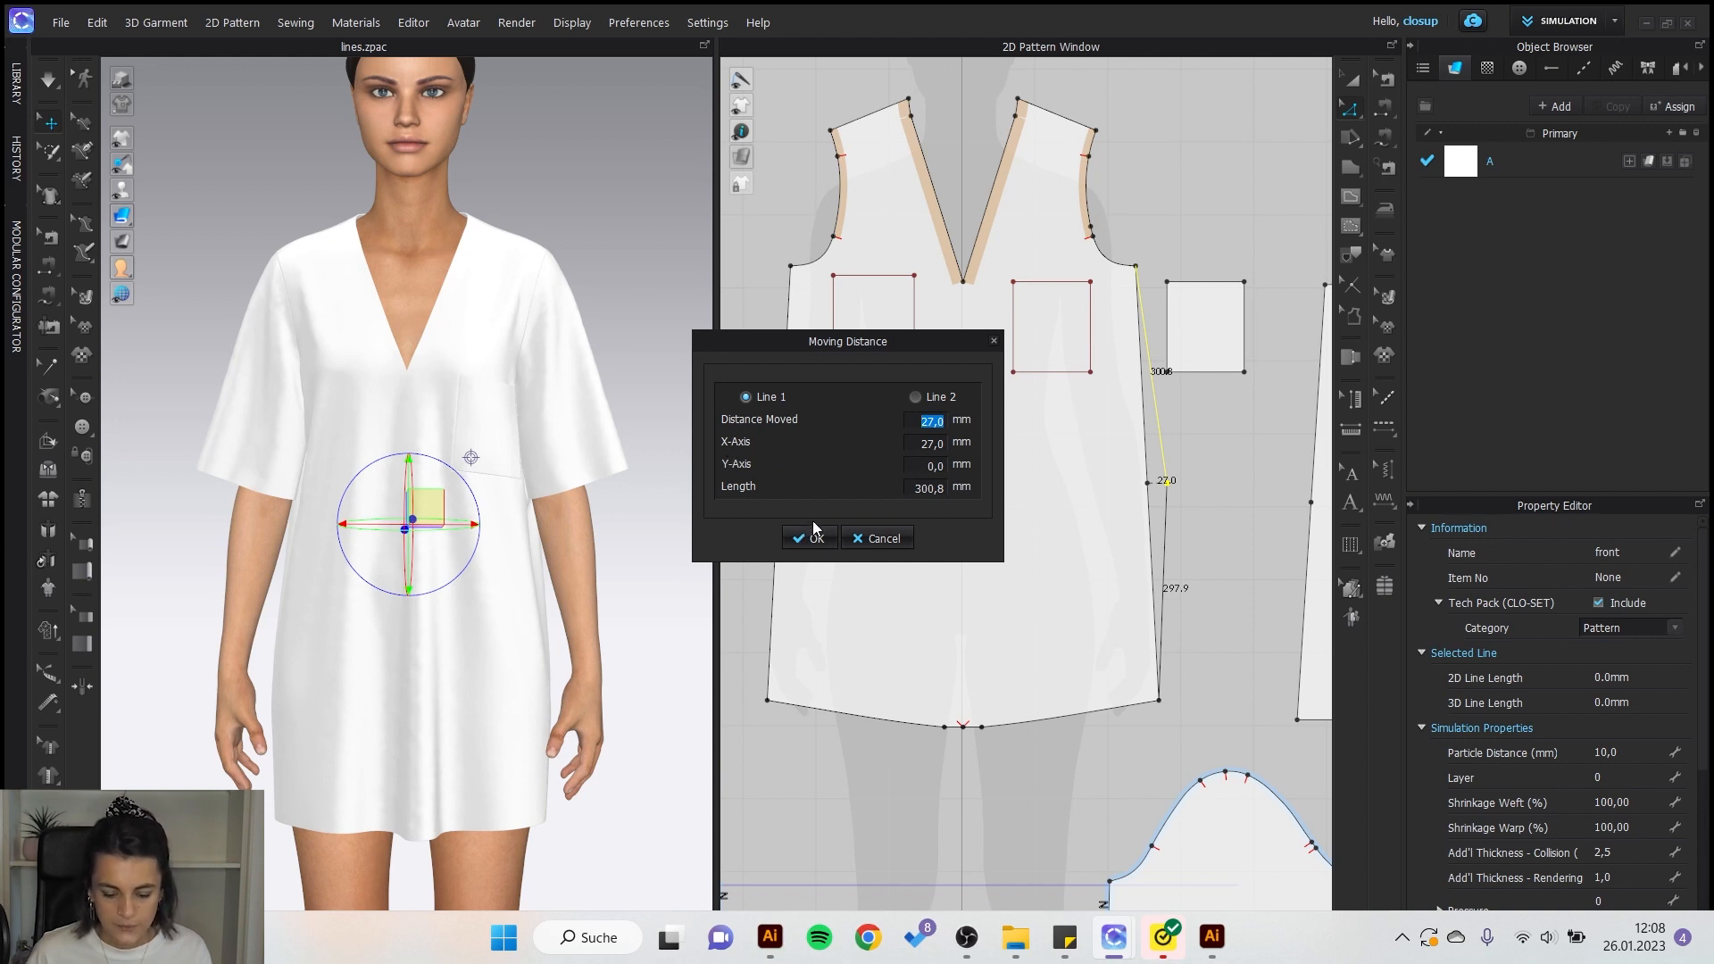
left_click(809, 536)
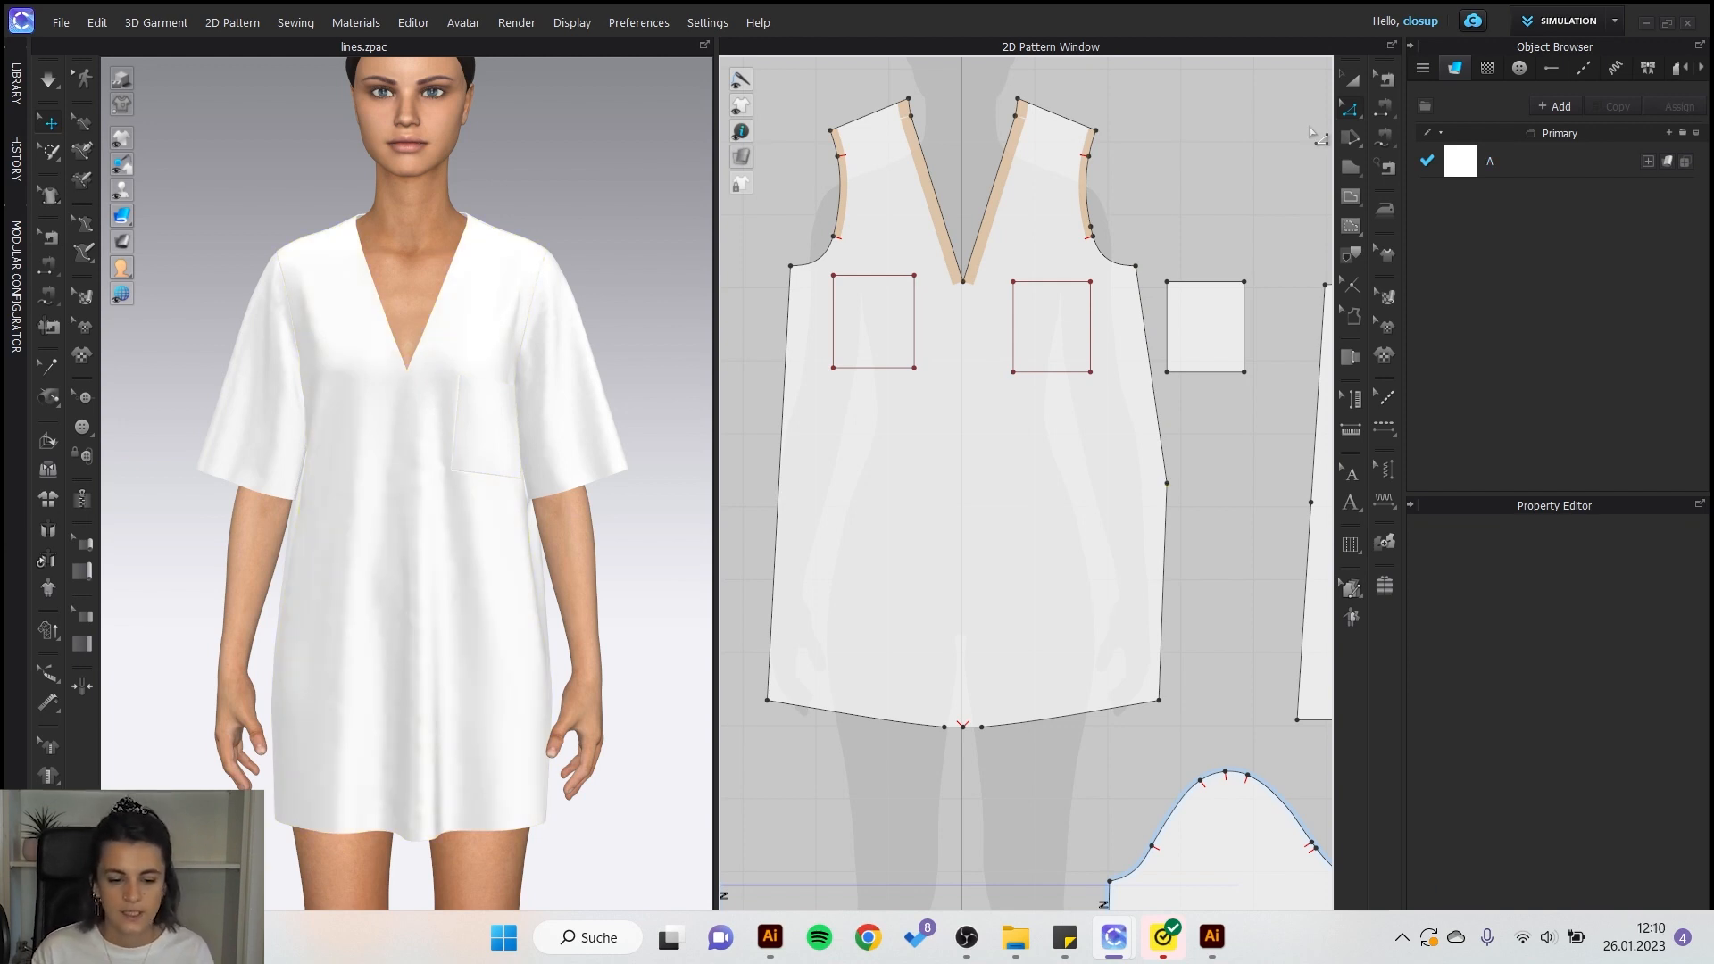
mouse_move(1350, 108)
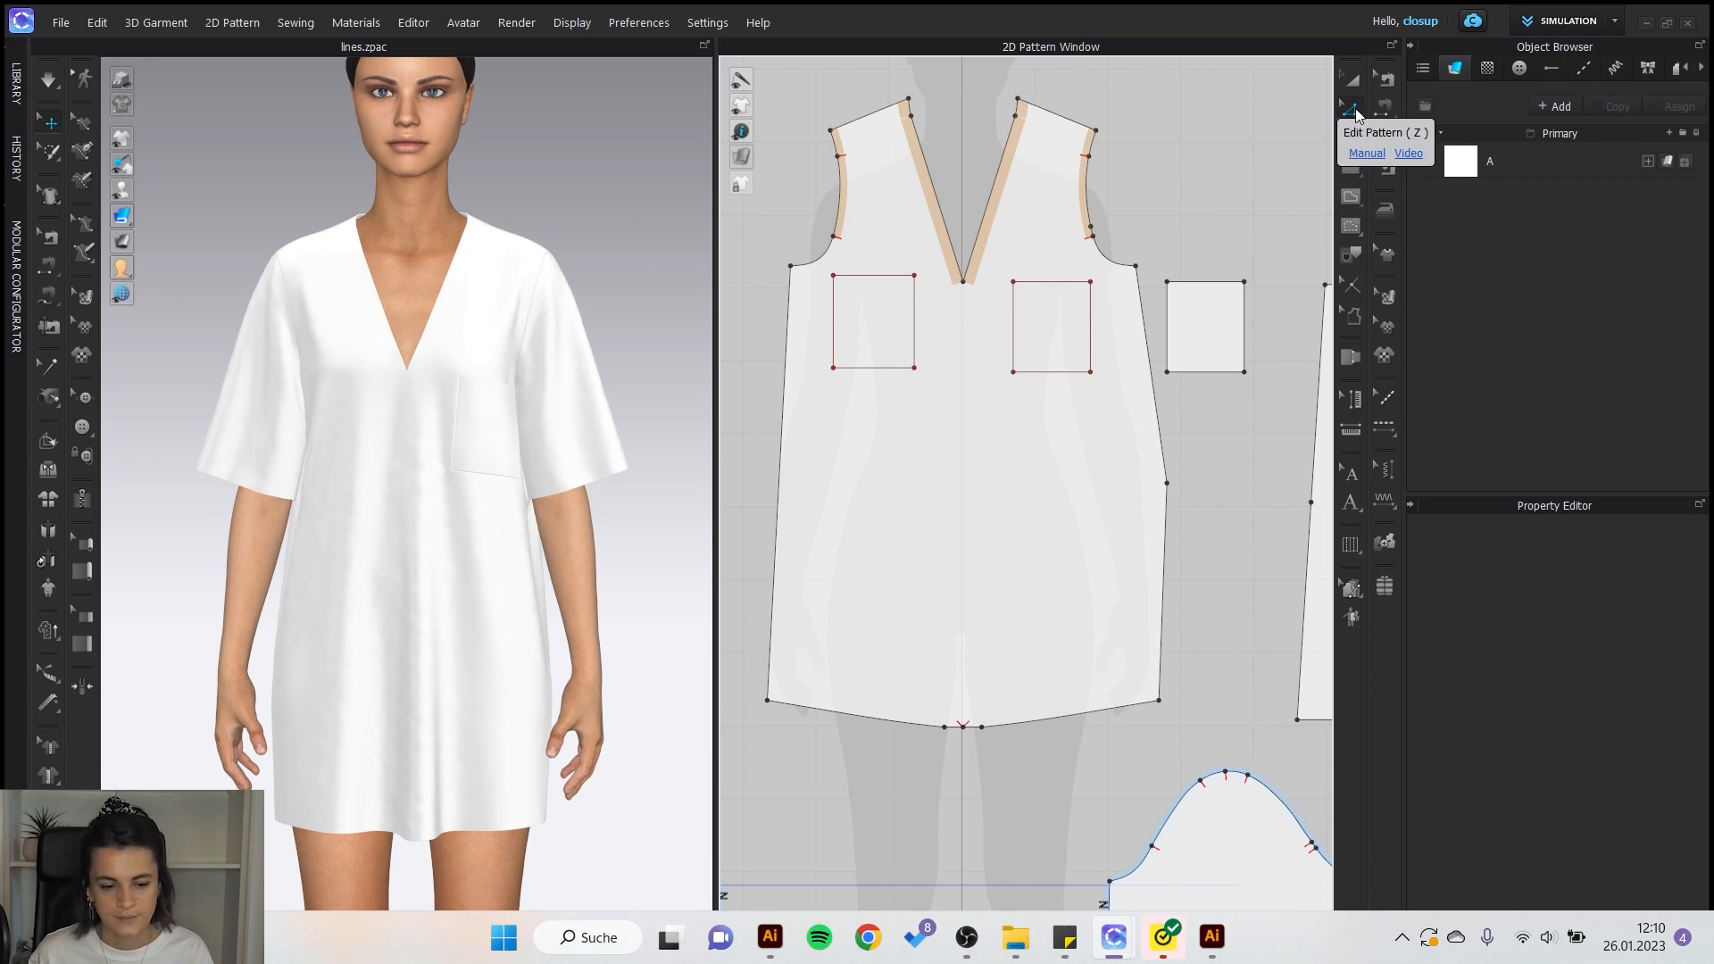
Apply Add Point/Split Line to the front's left side seam using Uniform Split into 4 segments.
left_click(1351, 109)
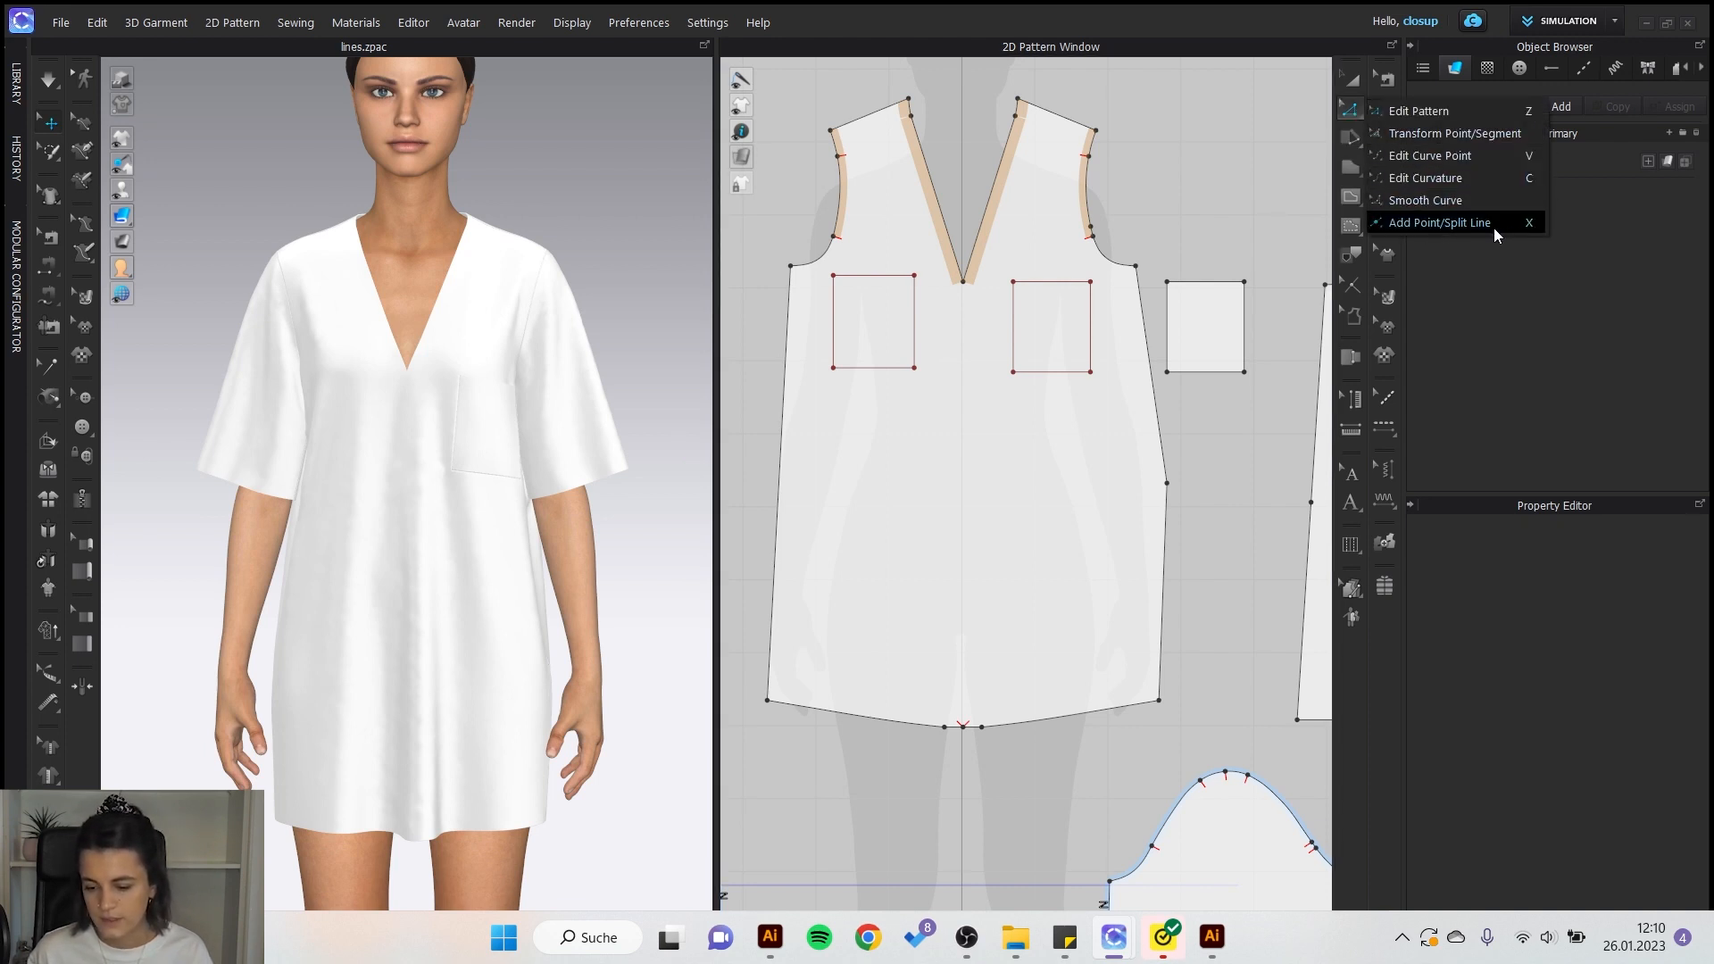
mouse_move(1507, 239)
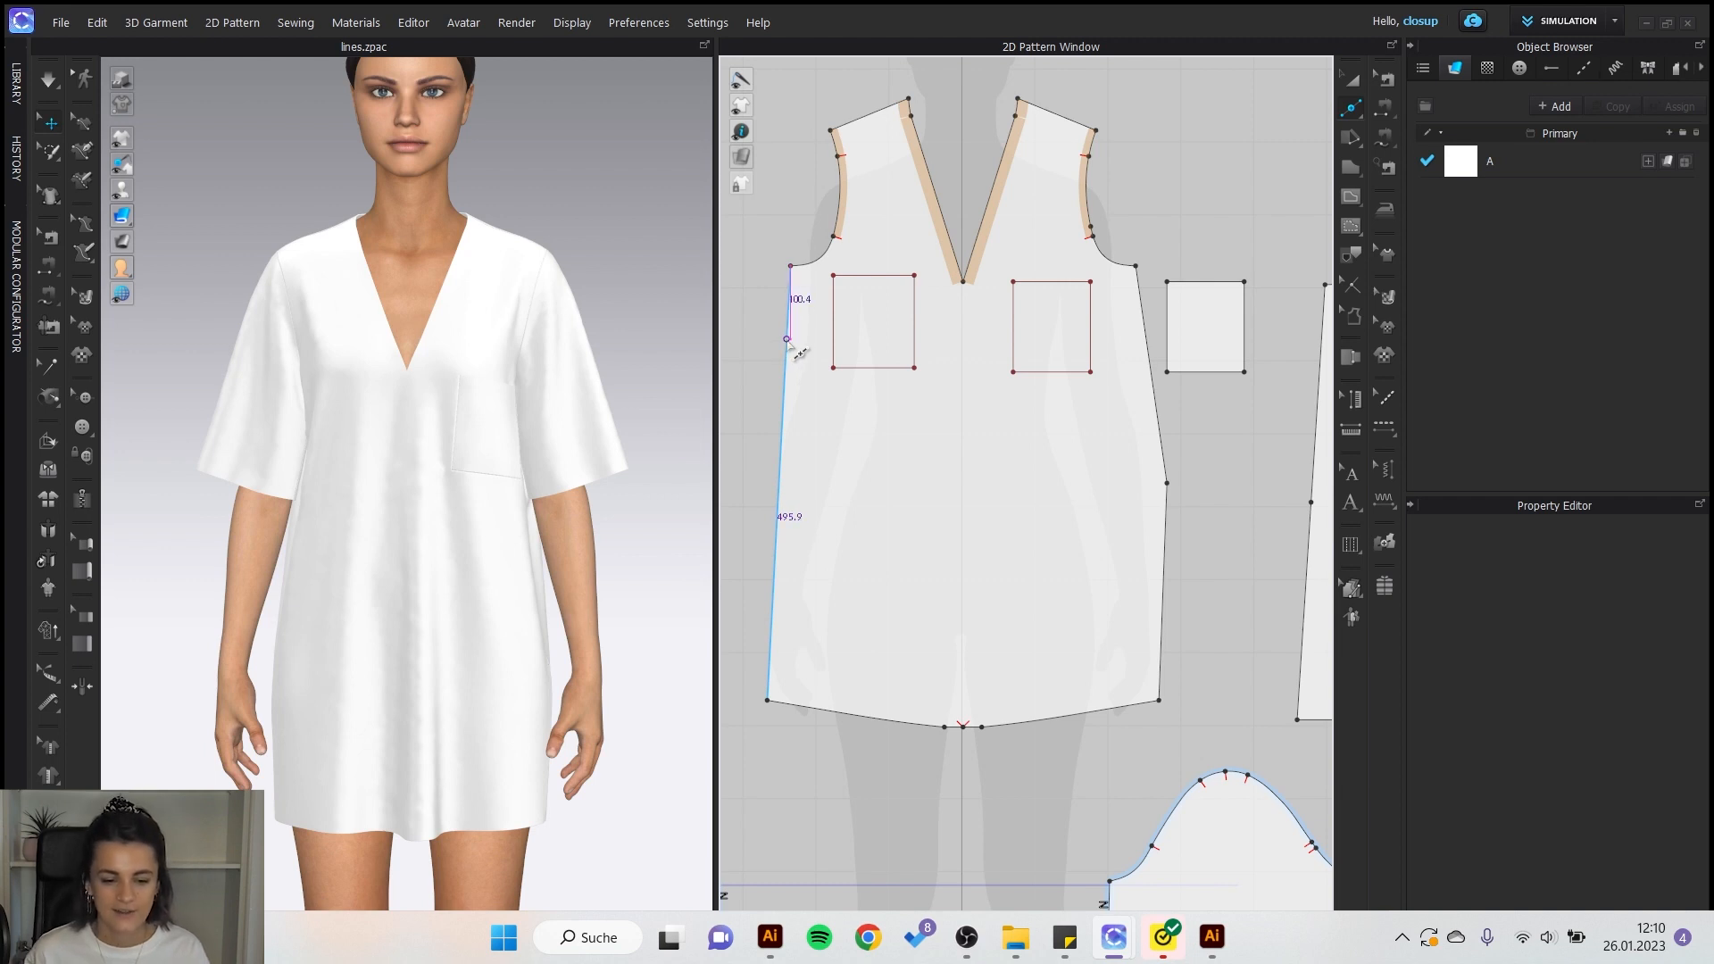
left_click(785, 339)
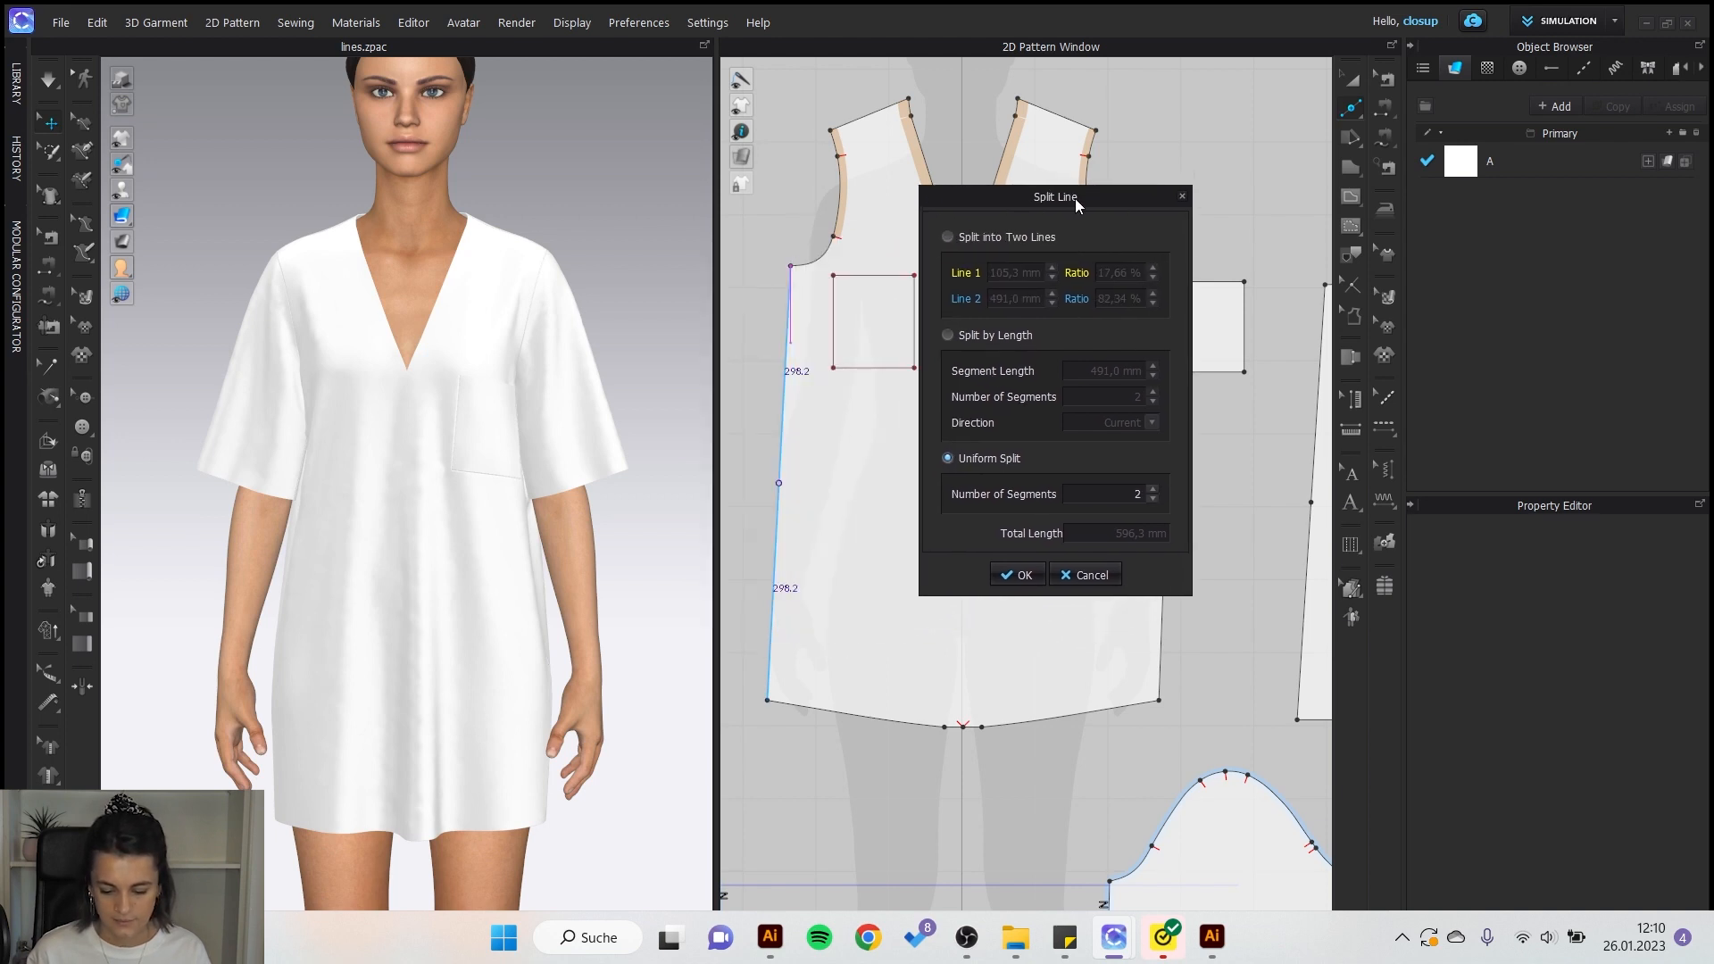
left_click(1151, 489)
type("4")
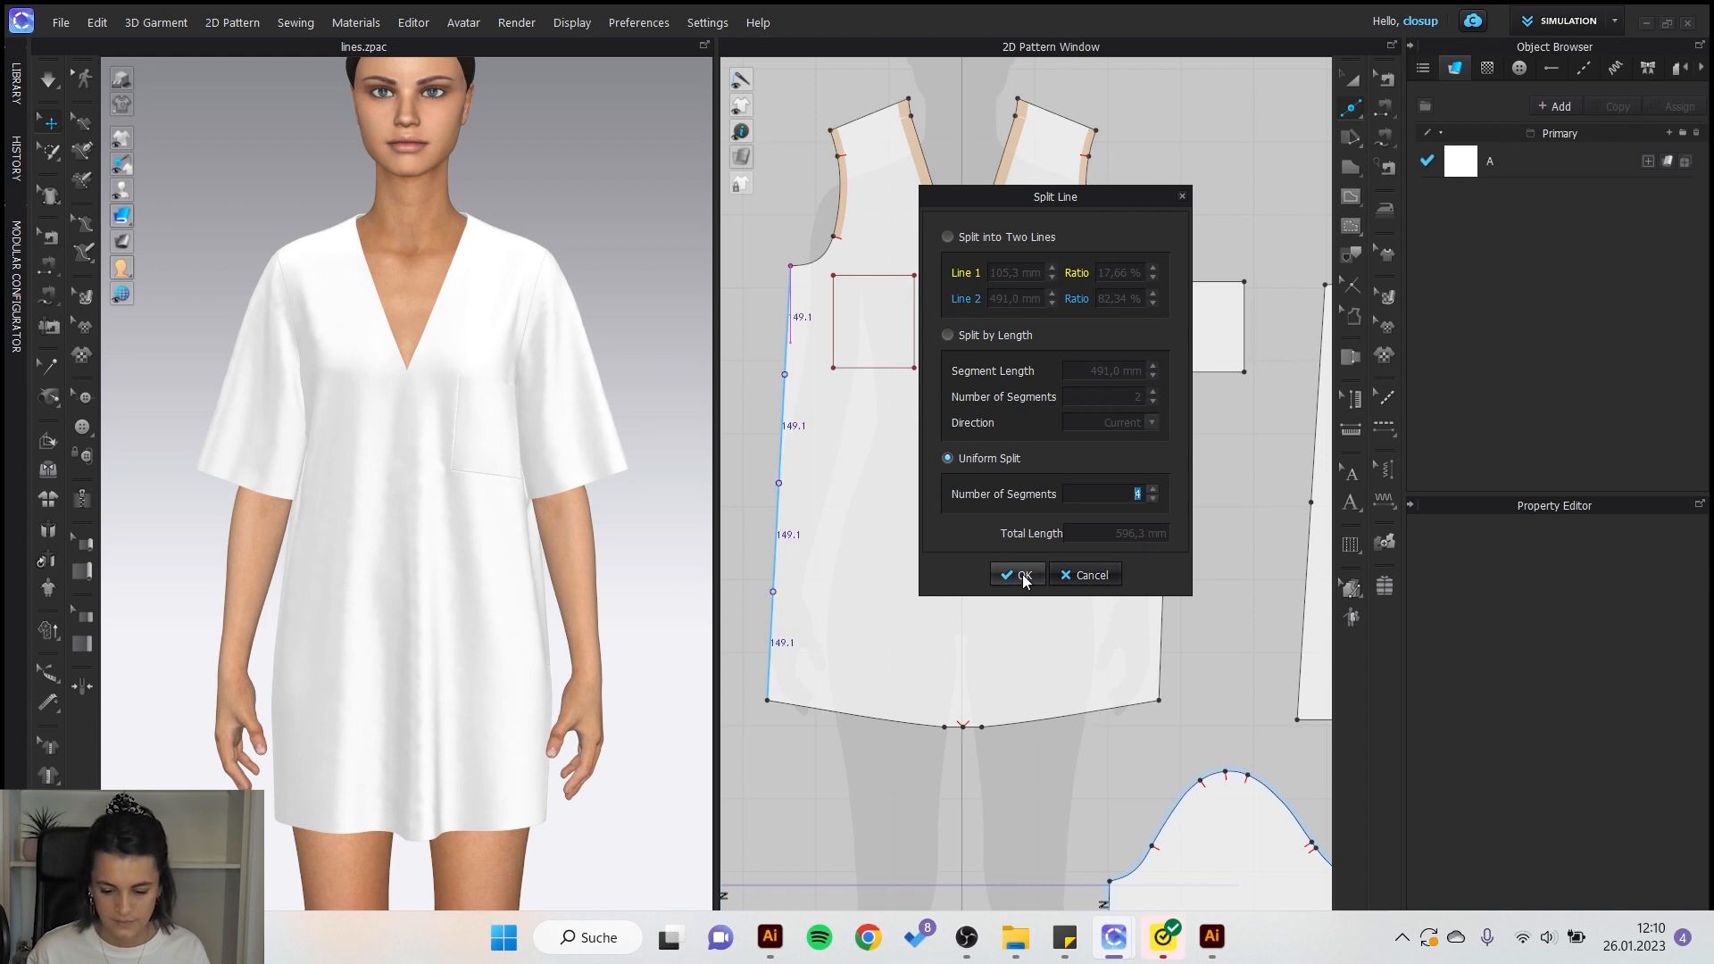
left_click(1017, 574)
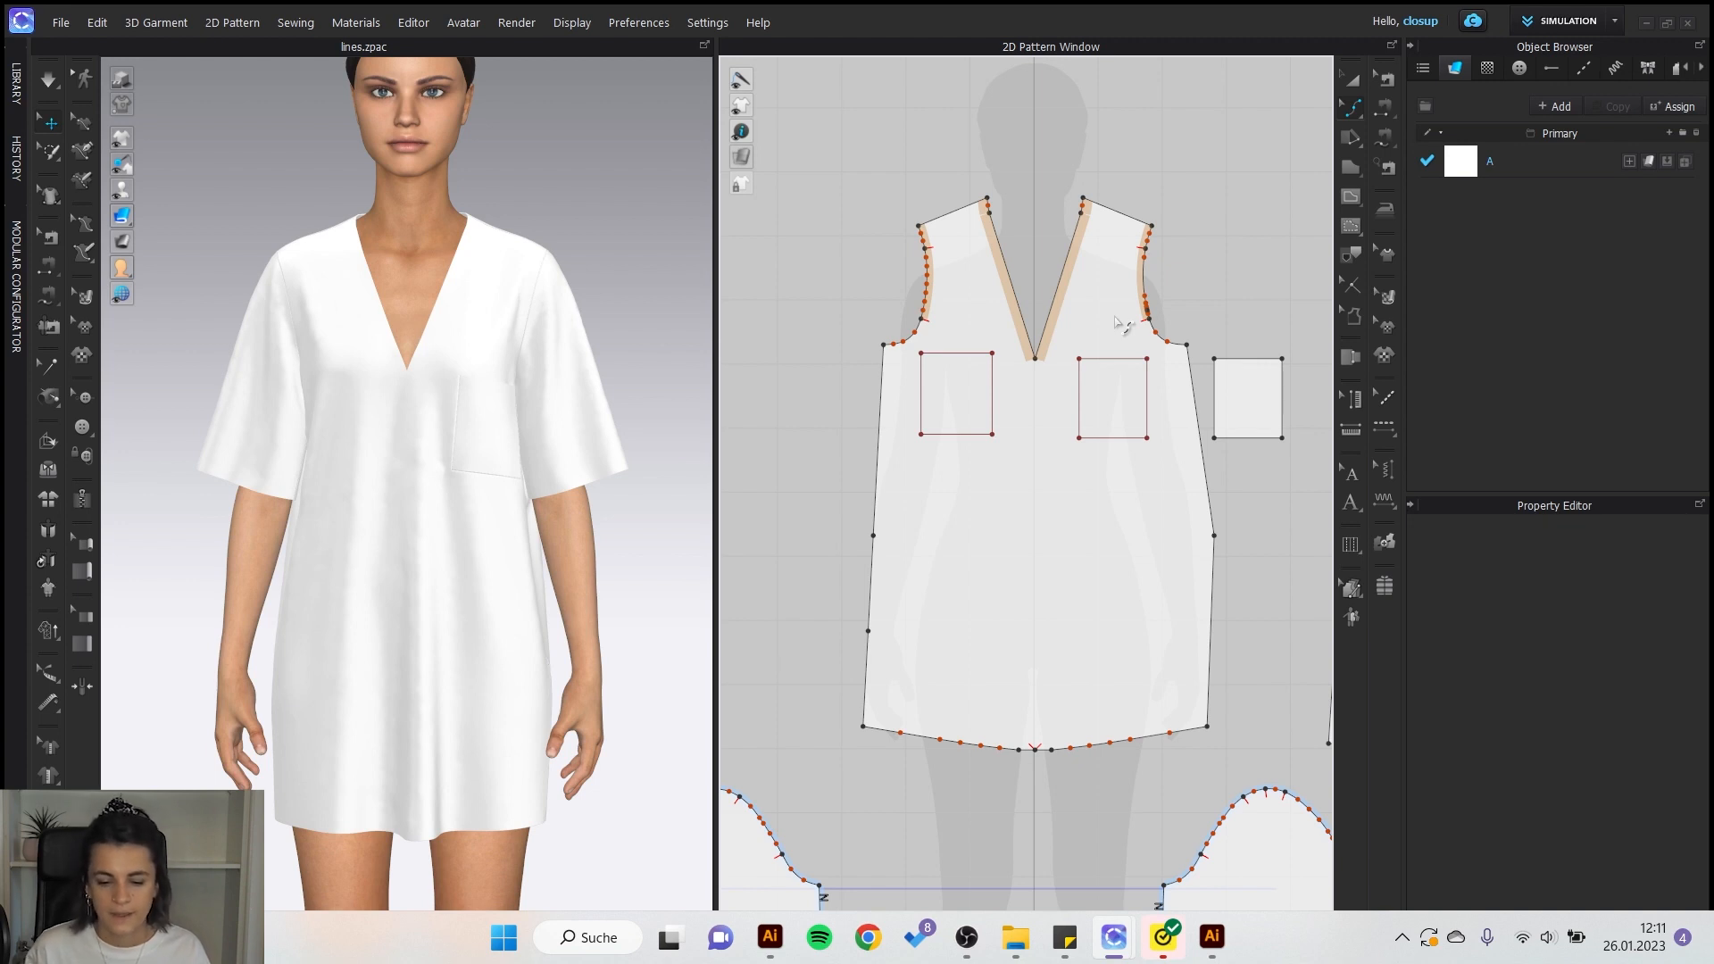
Open the context menu of a curve point on the front armhole.
right_click(1181, 399)
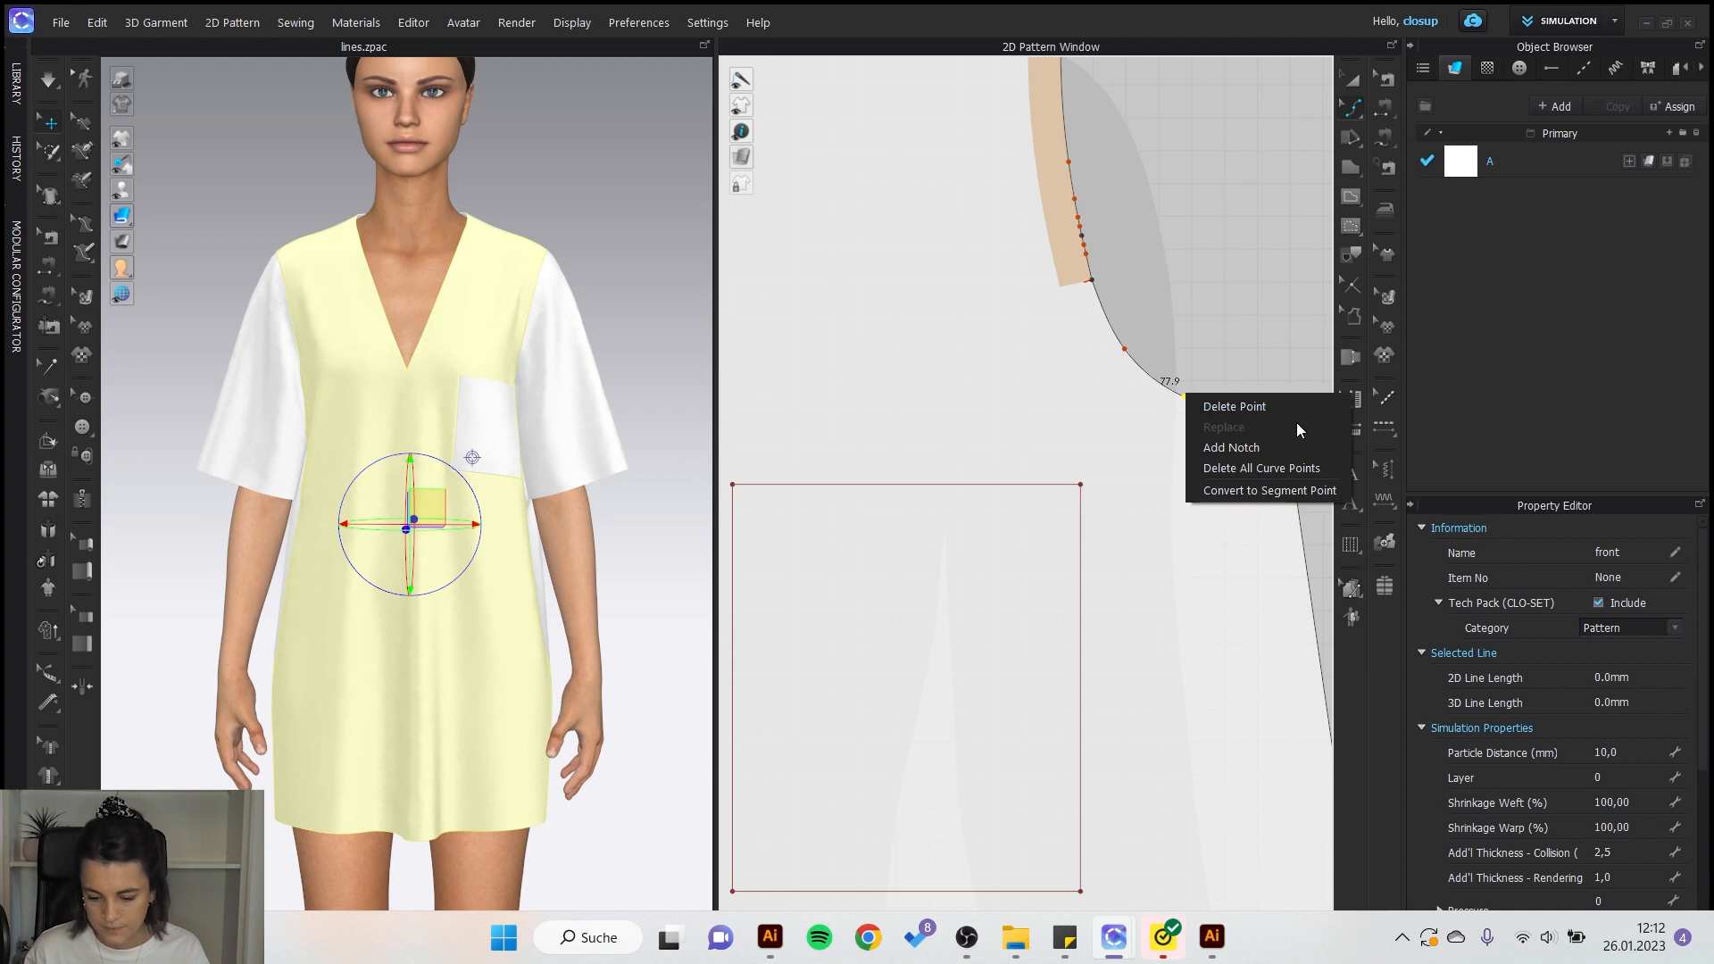
mouse_move(1267, 490)
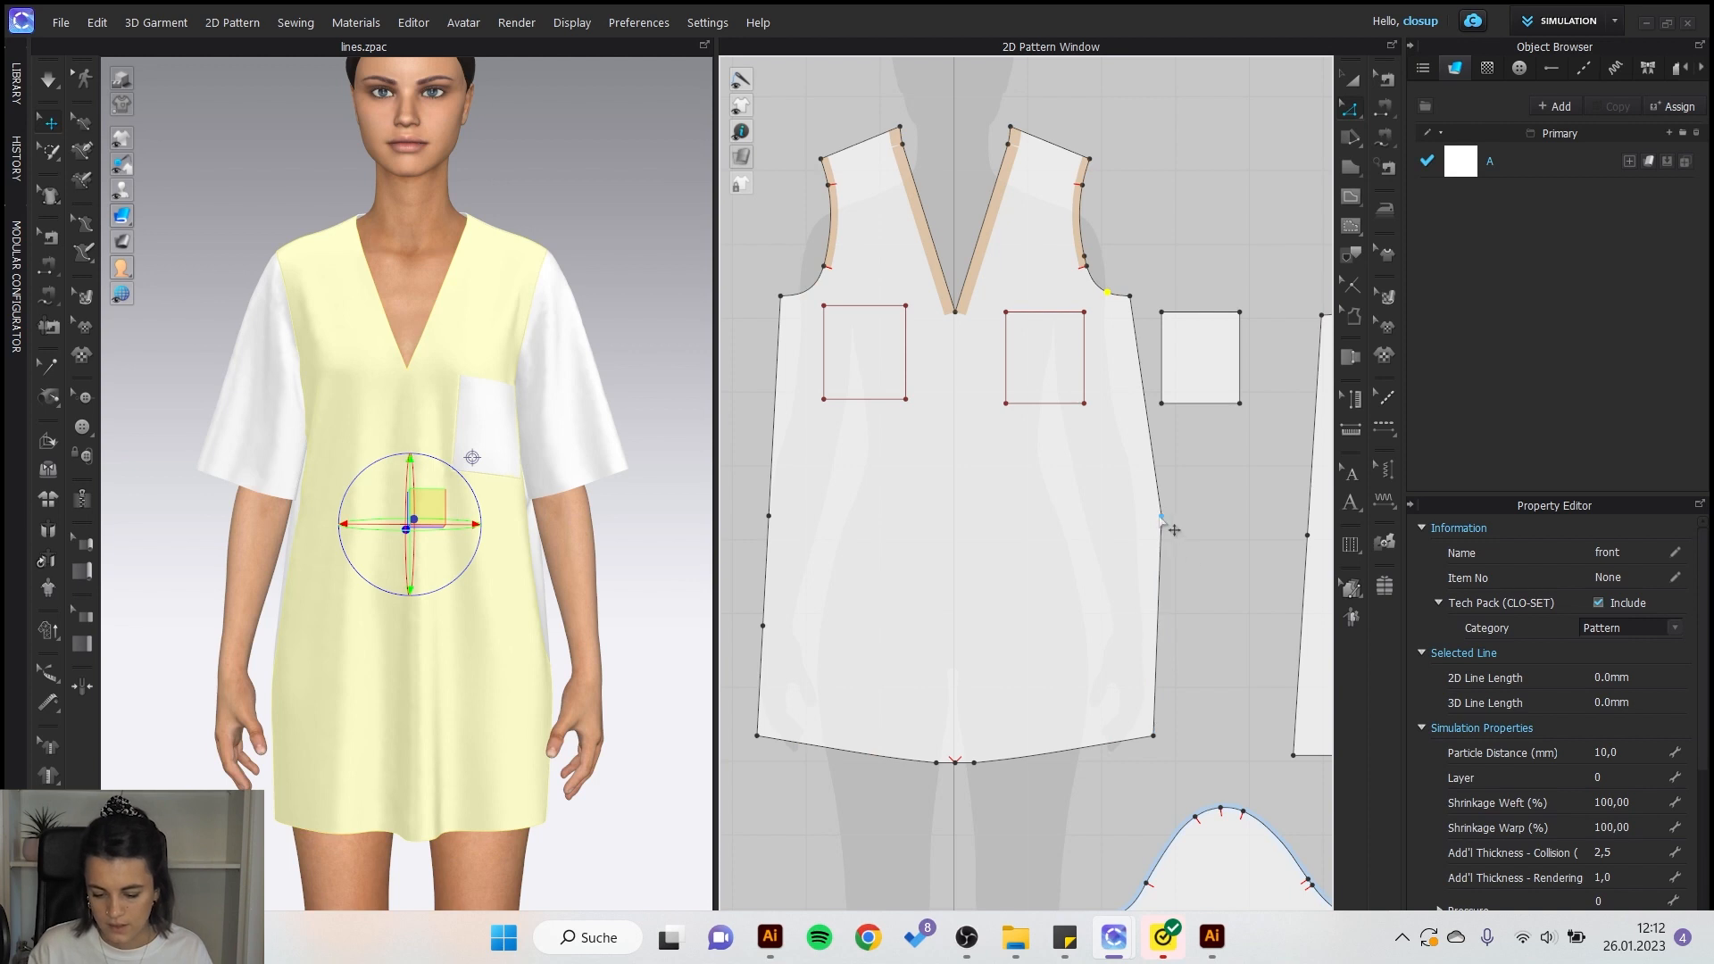
Convert the right side seam's corner point into a curve point.
right_click(1162, 516)
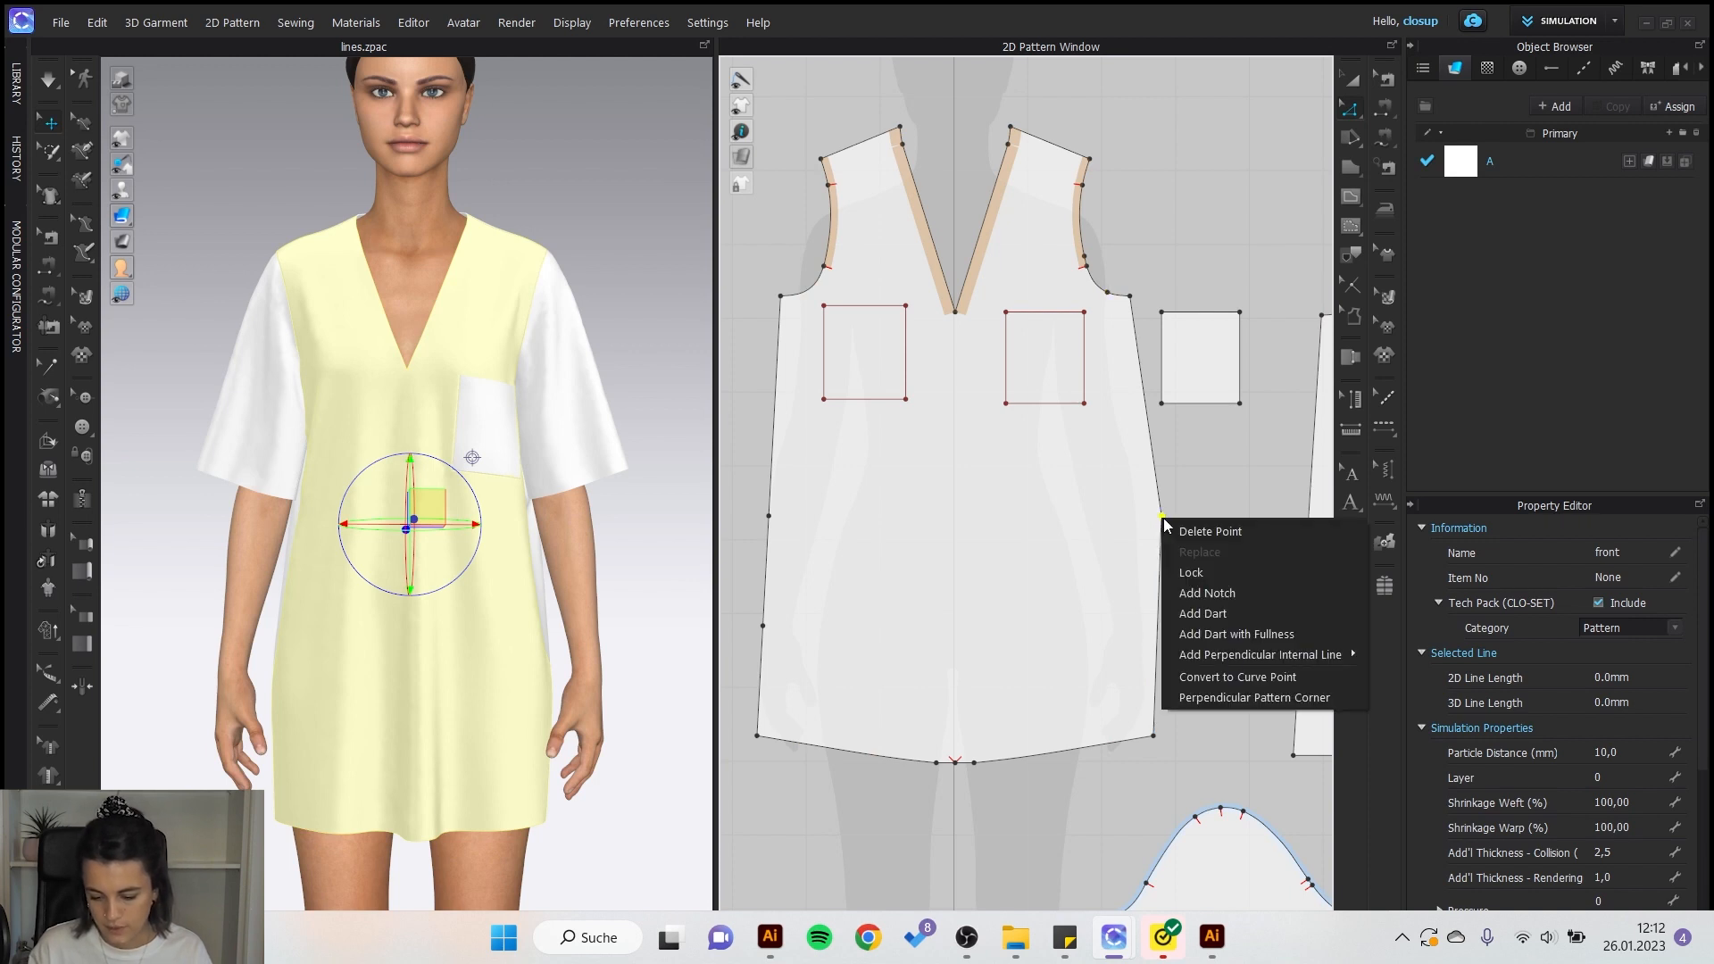
mouse_move(1241, 677)
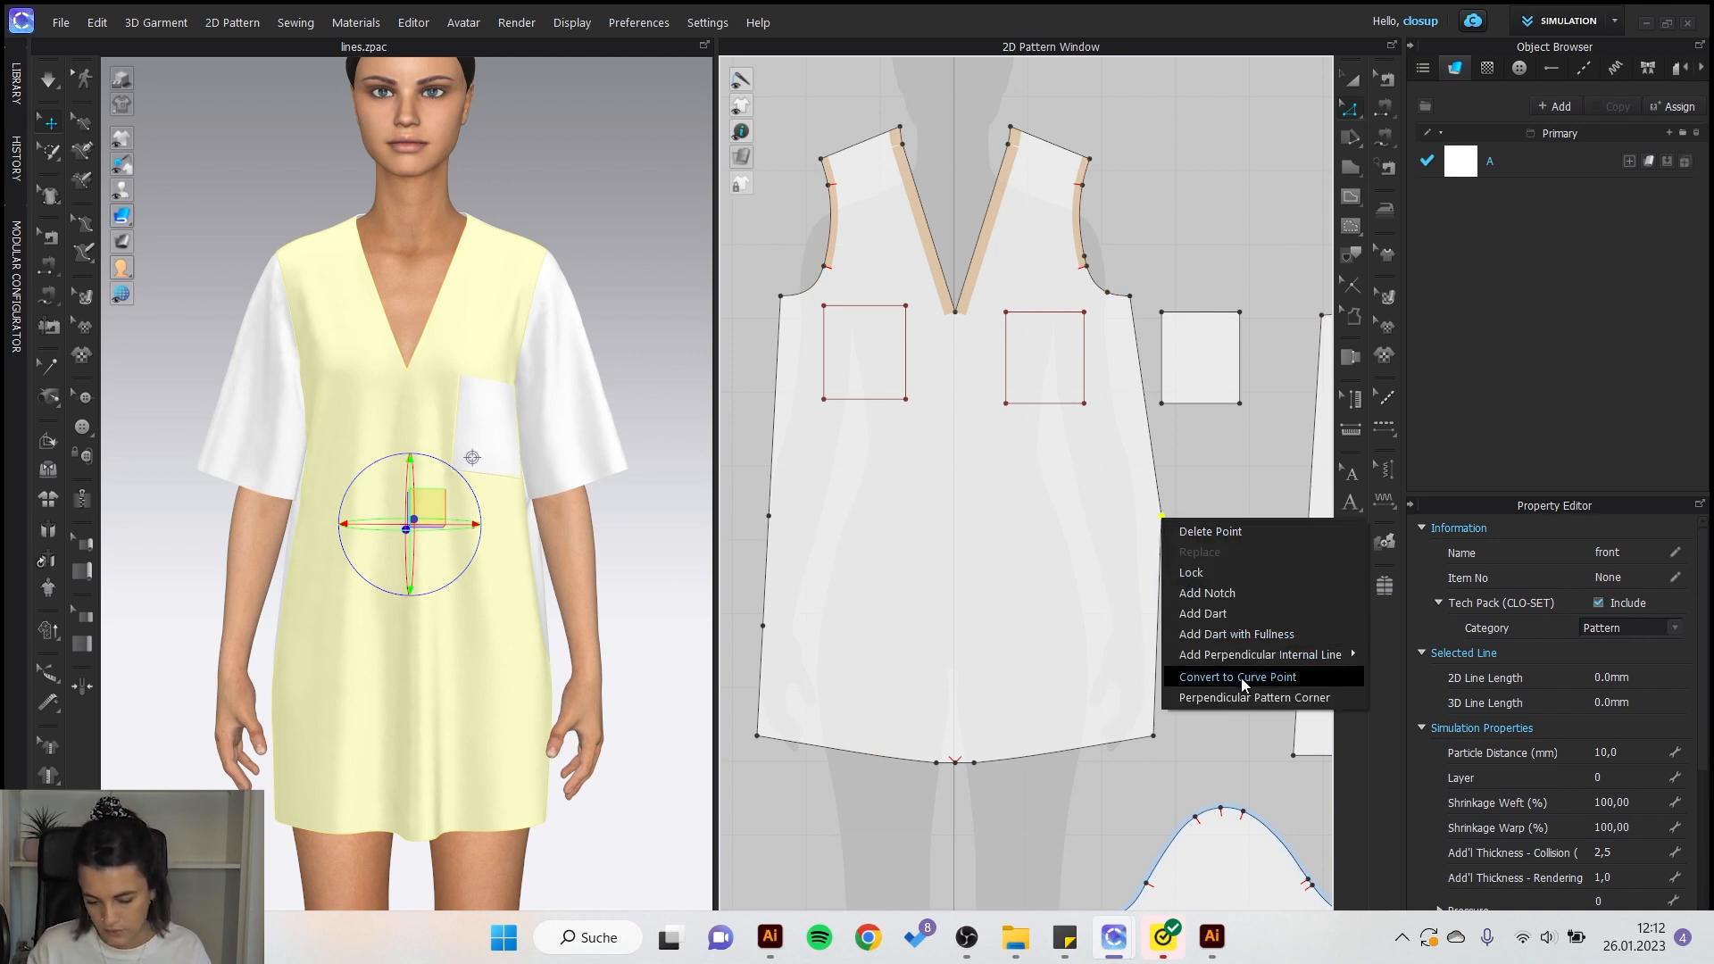
left_click(1236, 677)
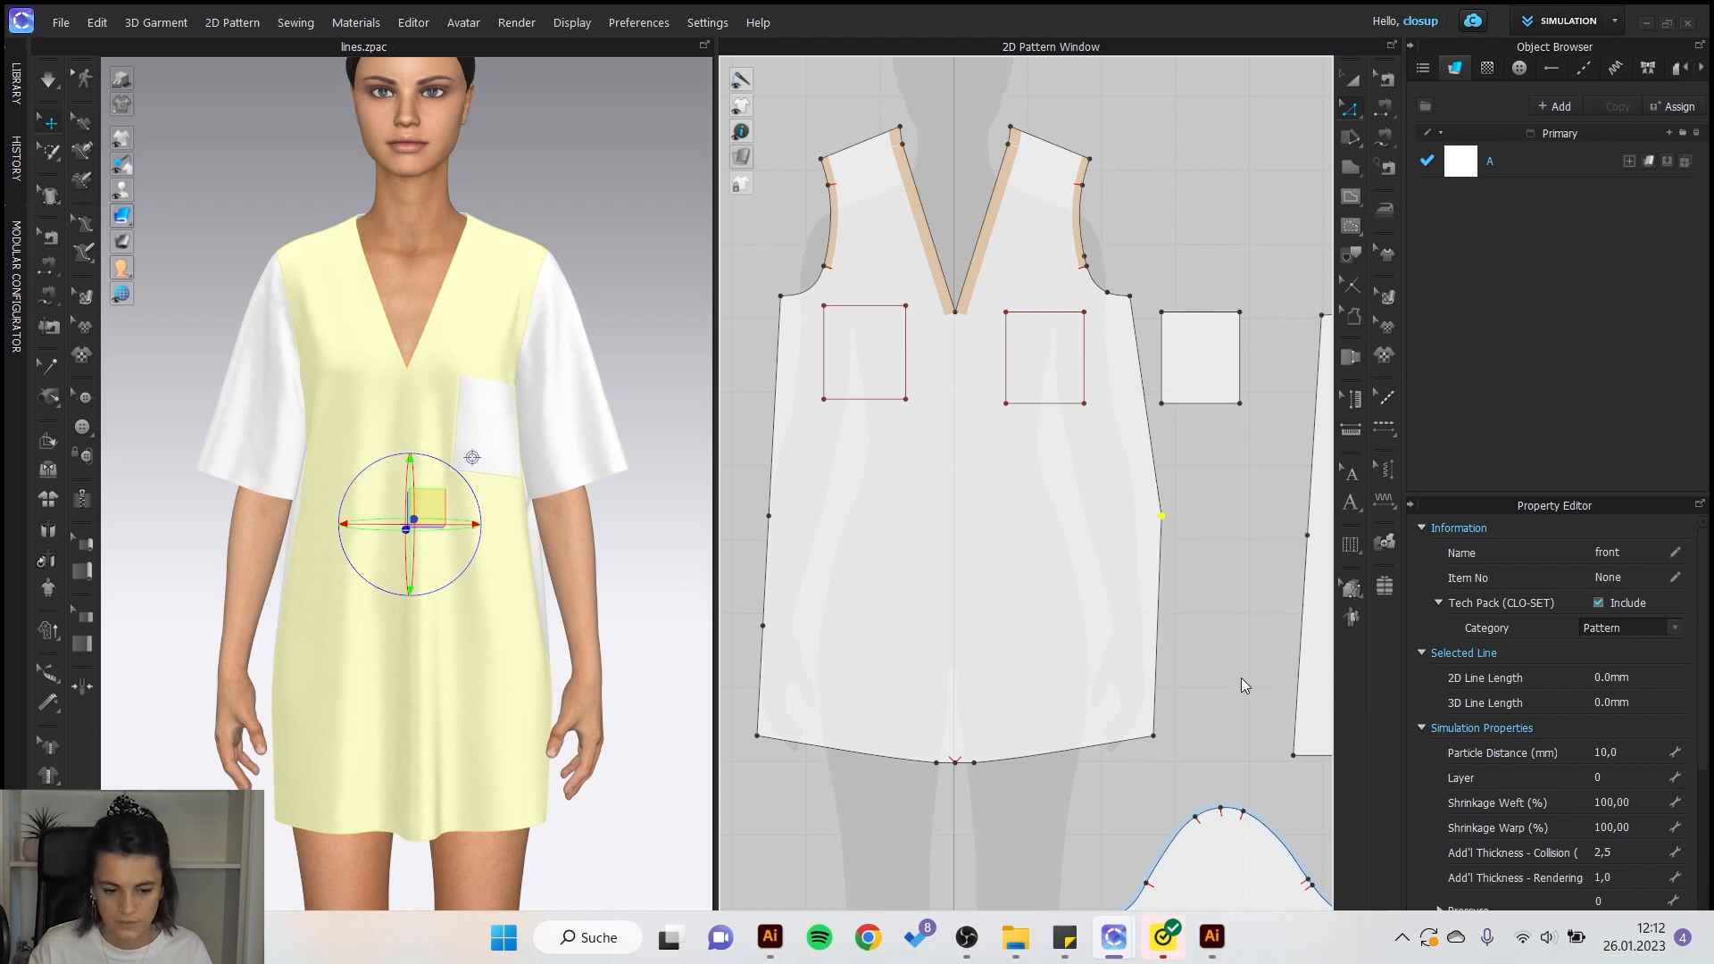